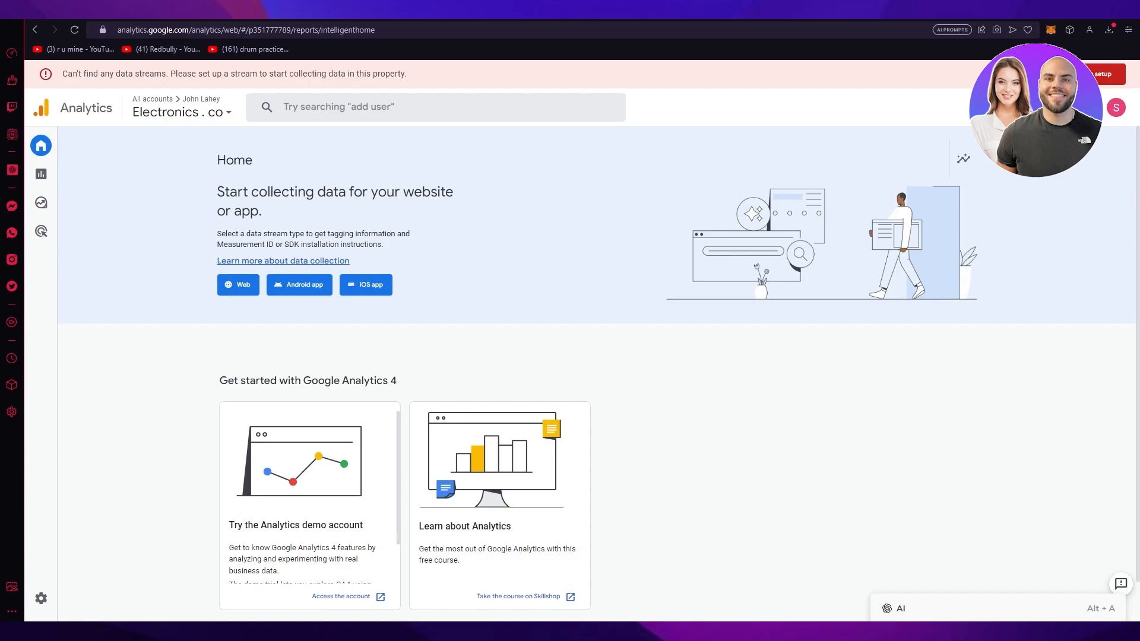
Search Google for 'google ads' and open the official ads.google.com homepage.
scroll("down", 3)
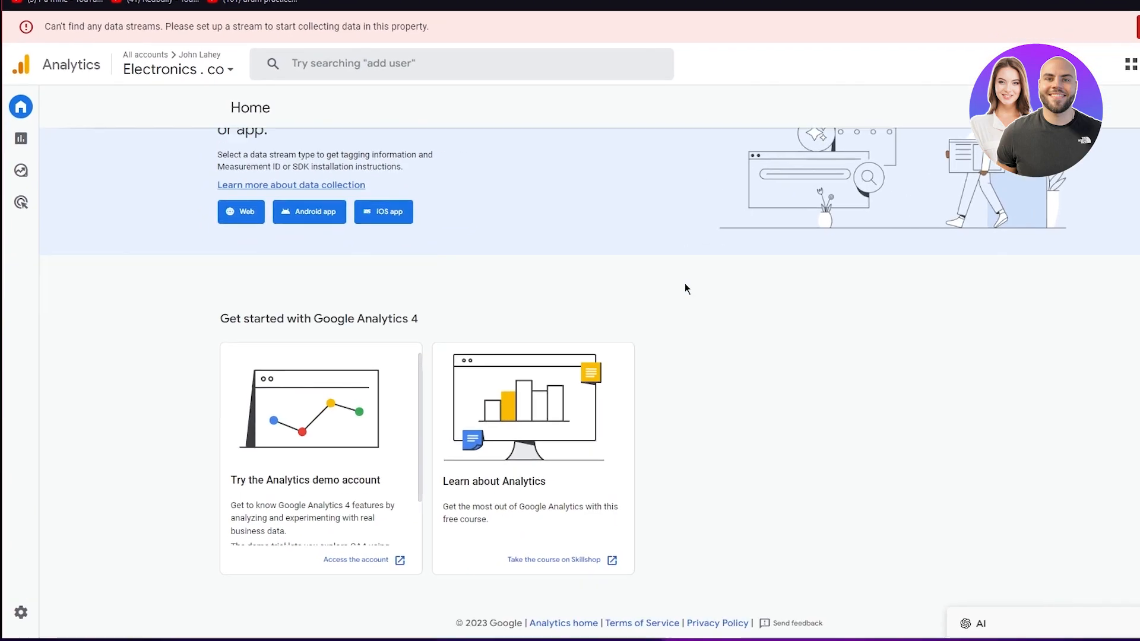
scroll("up", 3)
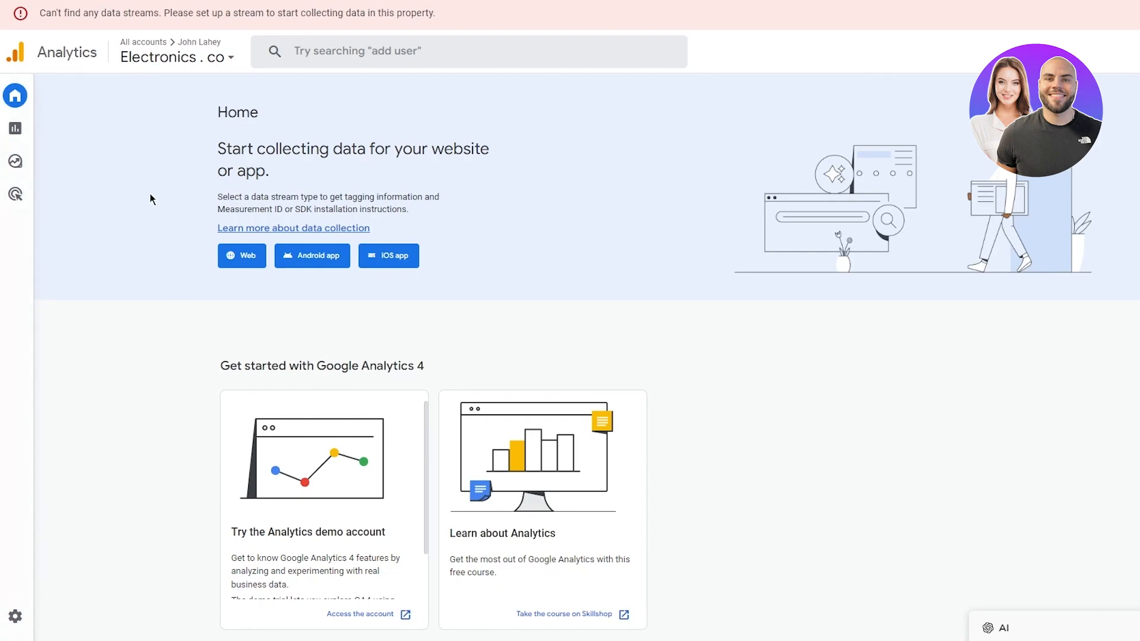
mouse_move(224, 311)
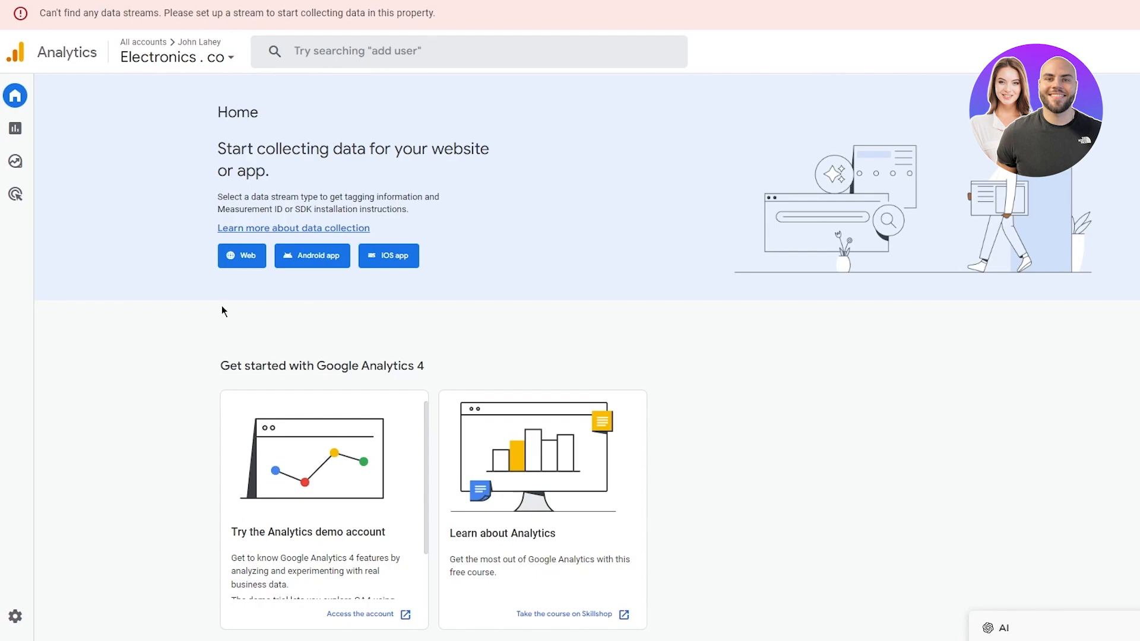
mouse_move(76, 182)
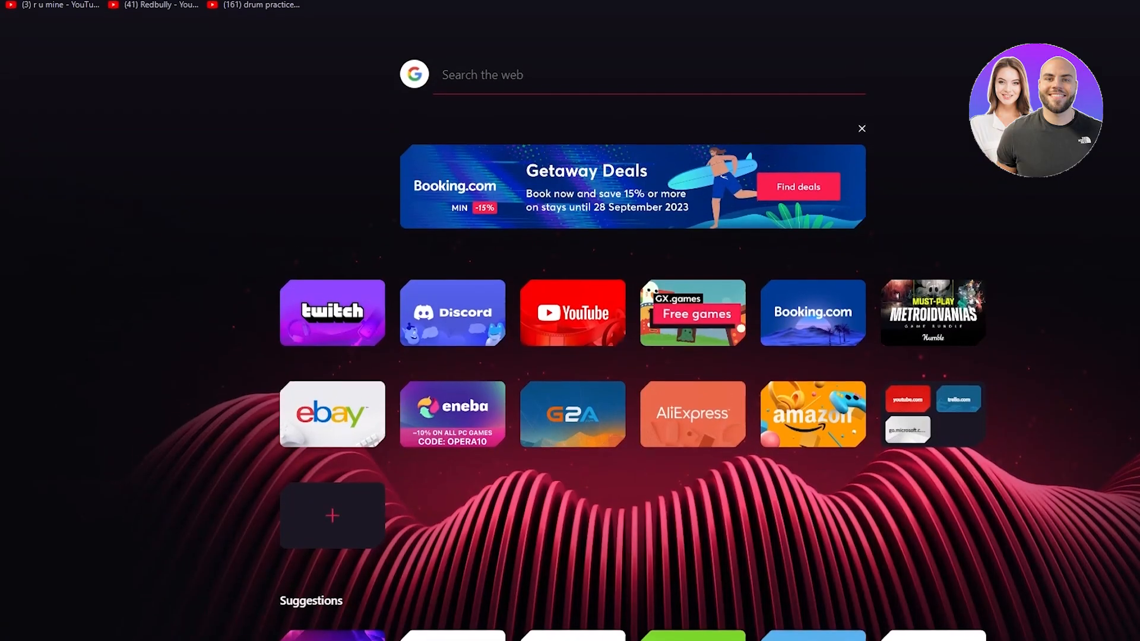
type("goog")
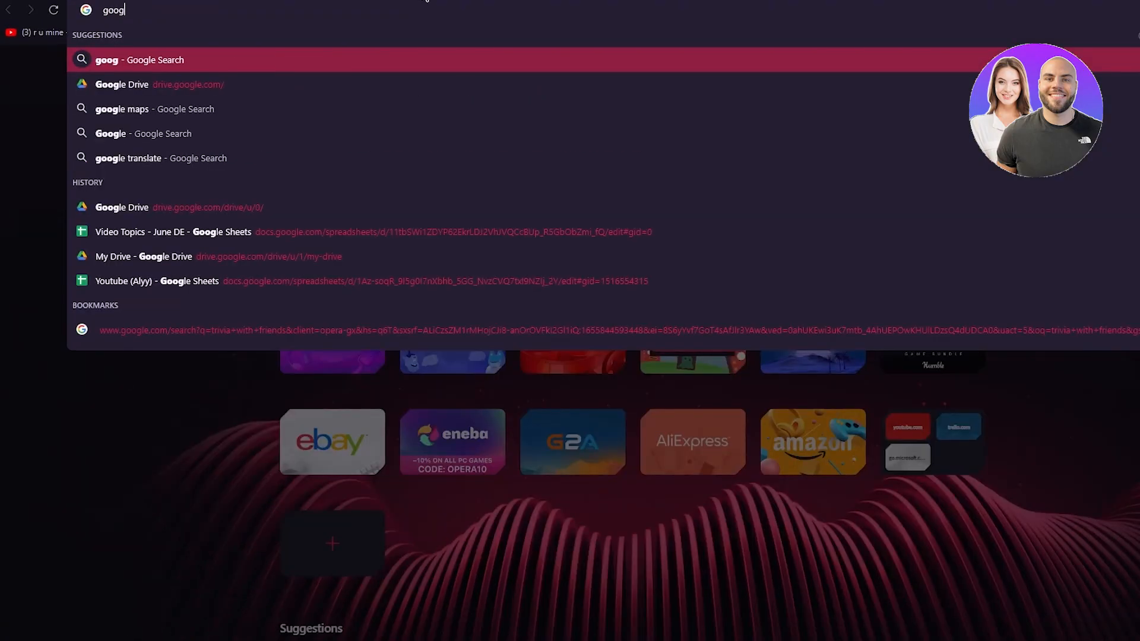
type("le ads")
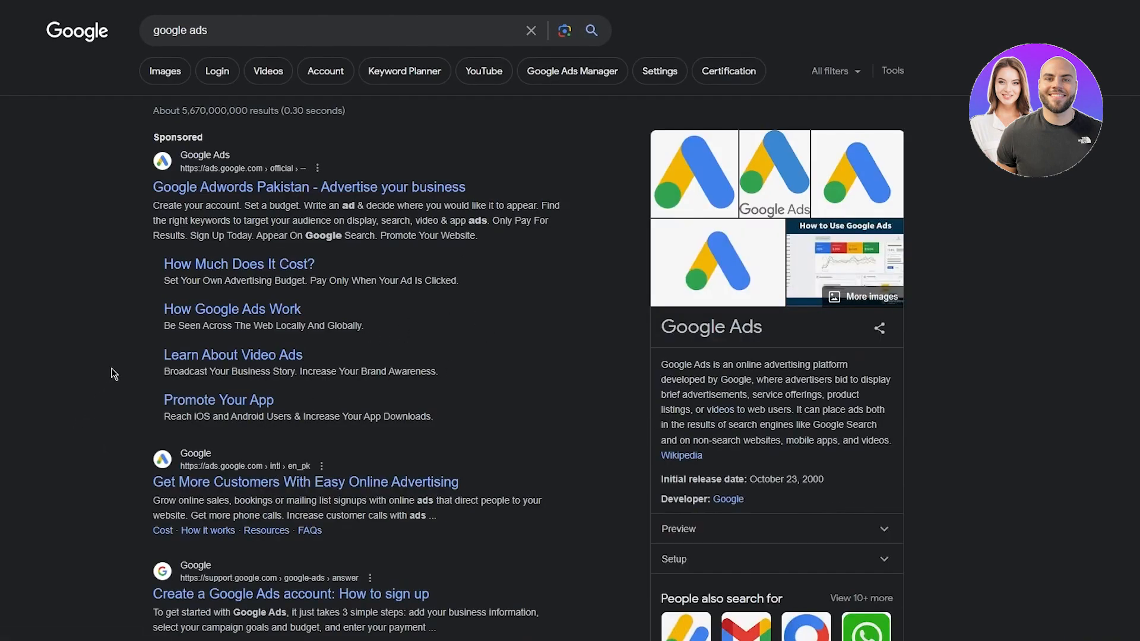
mouse_move(181, 436)
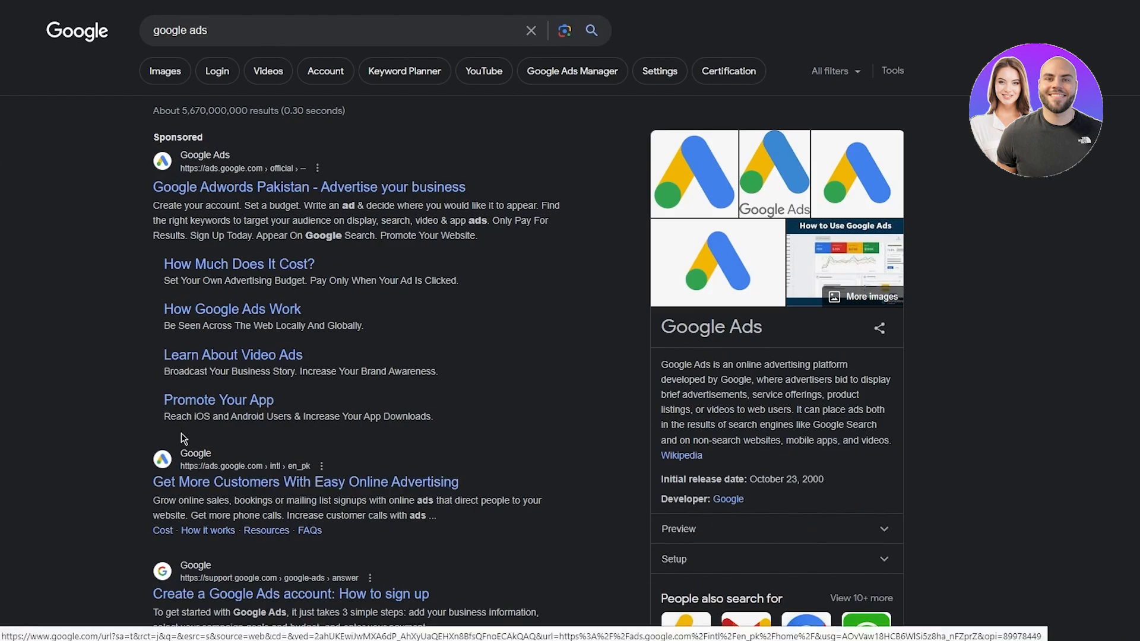
left_click(305, 481)
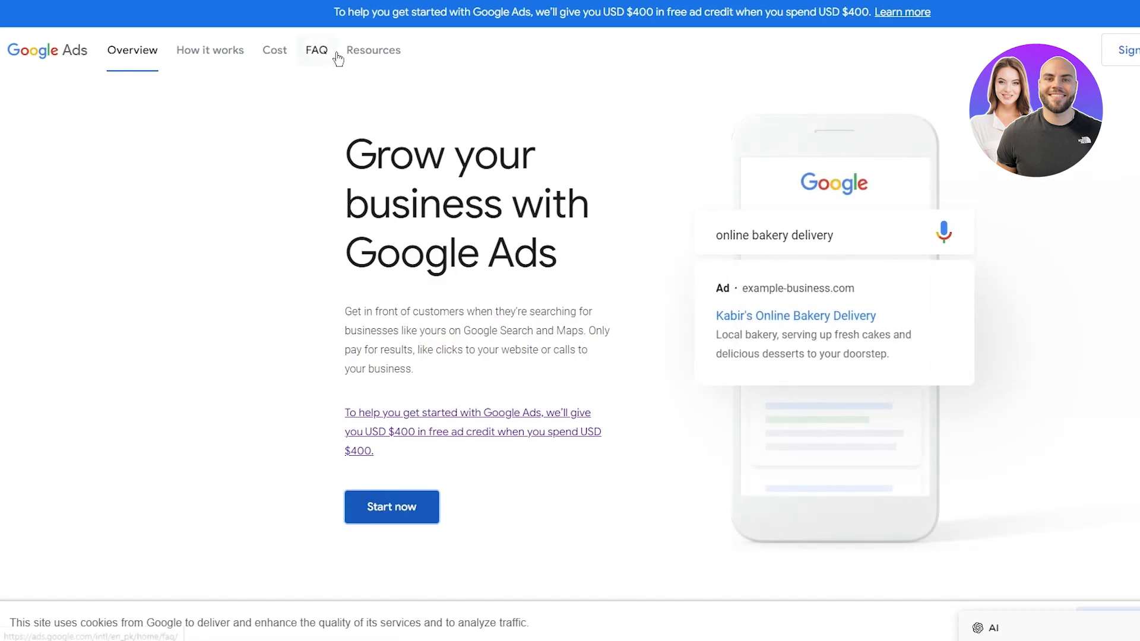
Enter the Google Ads account and view its empty Campaigns page.
left_click(391, 507)
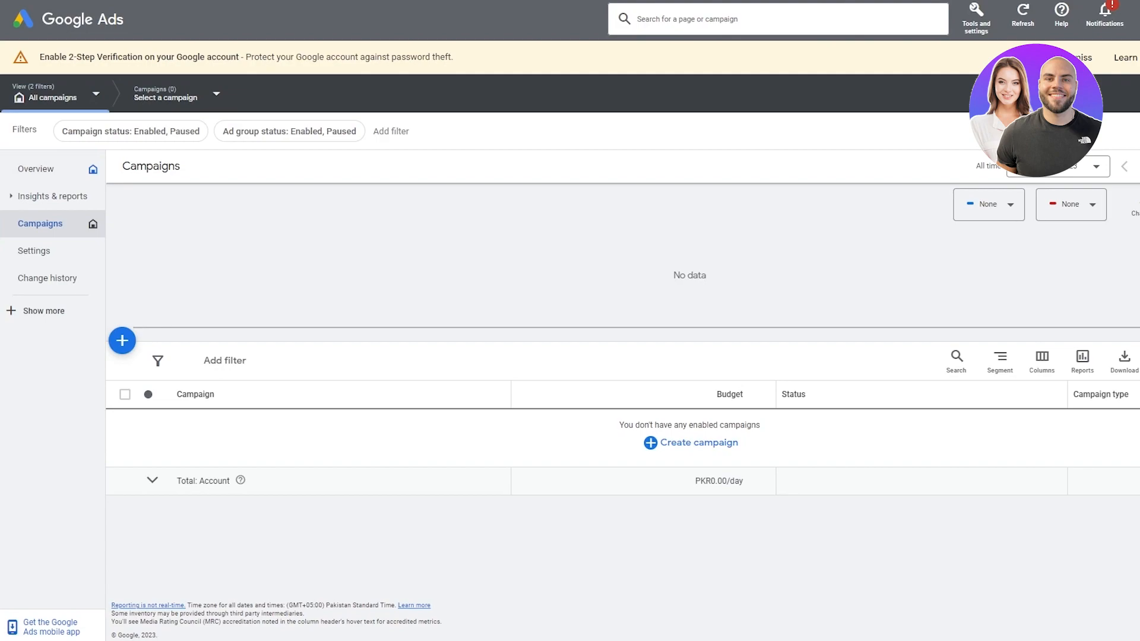
mouse_move(592, 219)
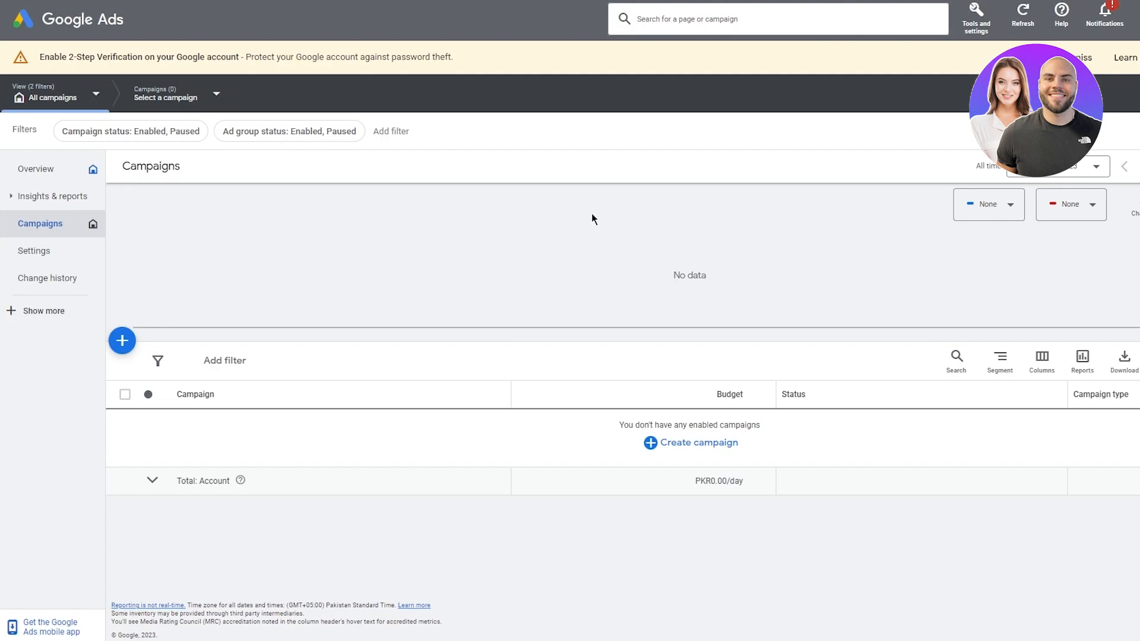
mouse_move(1131, 240)
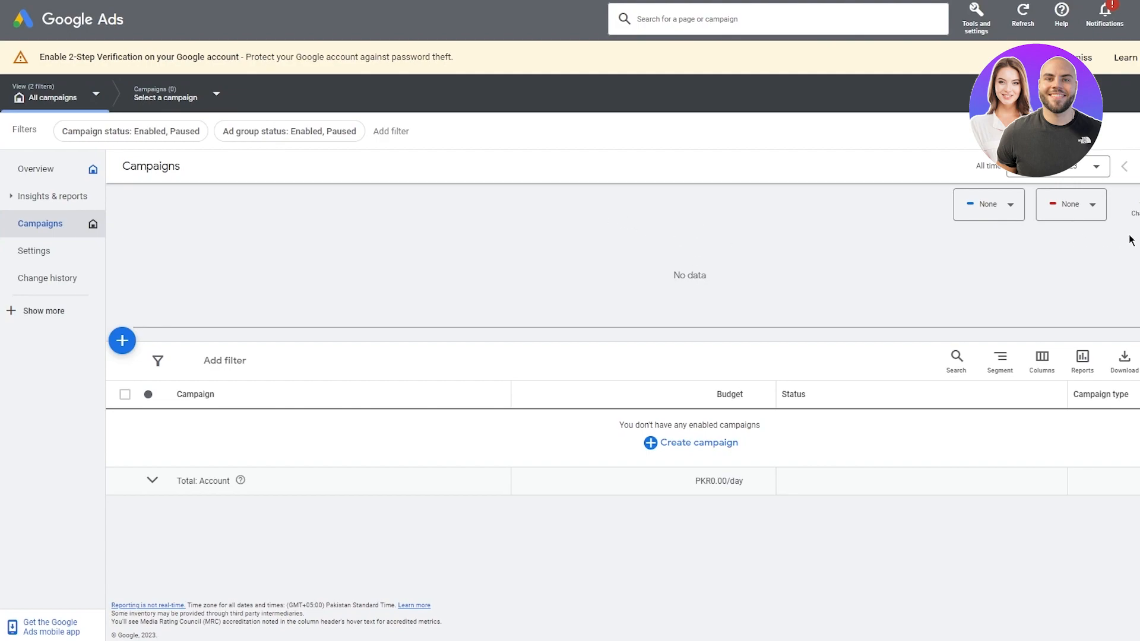
mouse_move(138, 27)
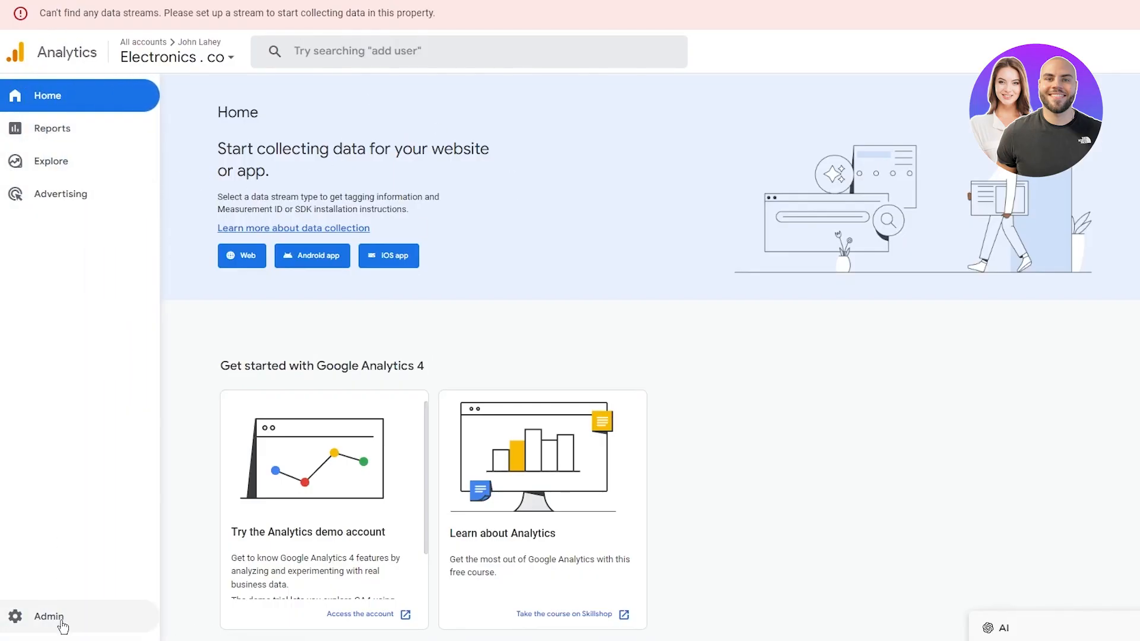
Go to Admin, check Account Access Management, and close it to see Product Links.
left_click(48, 617)
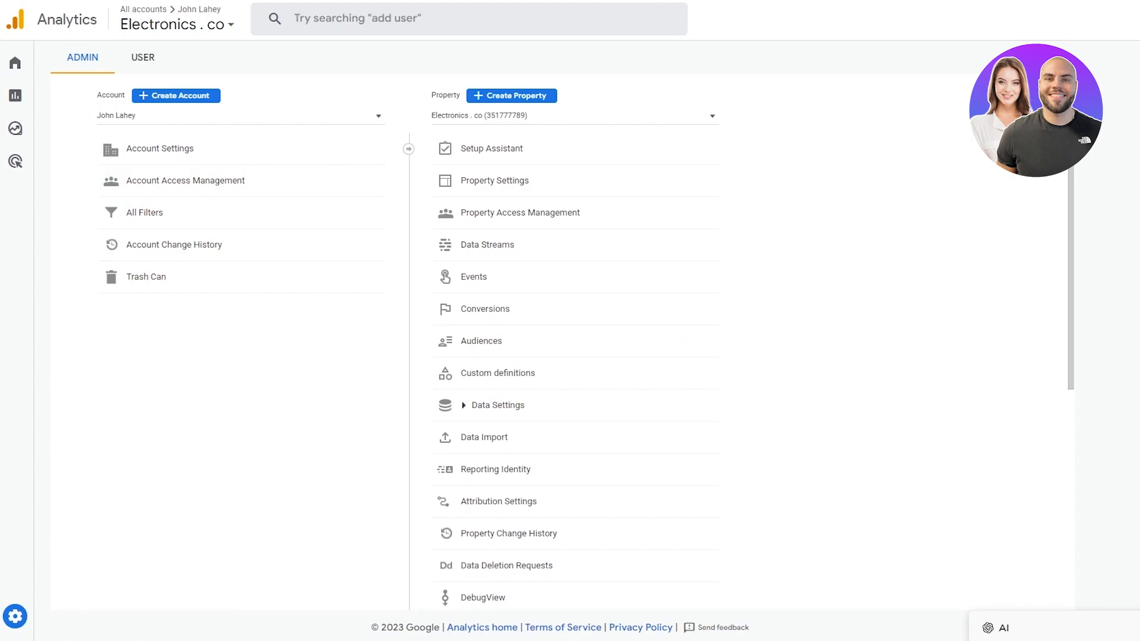
mouse_move(145, 212)
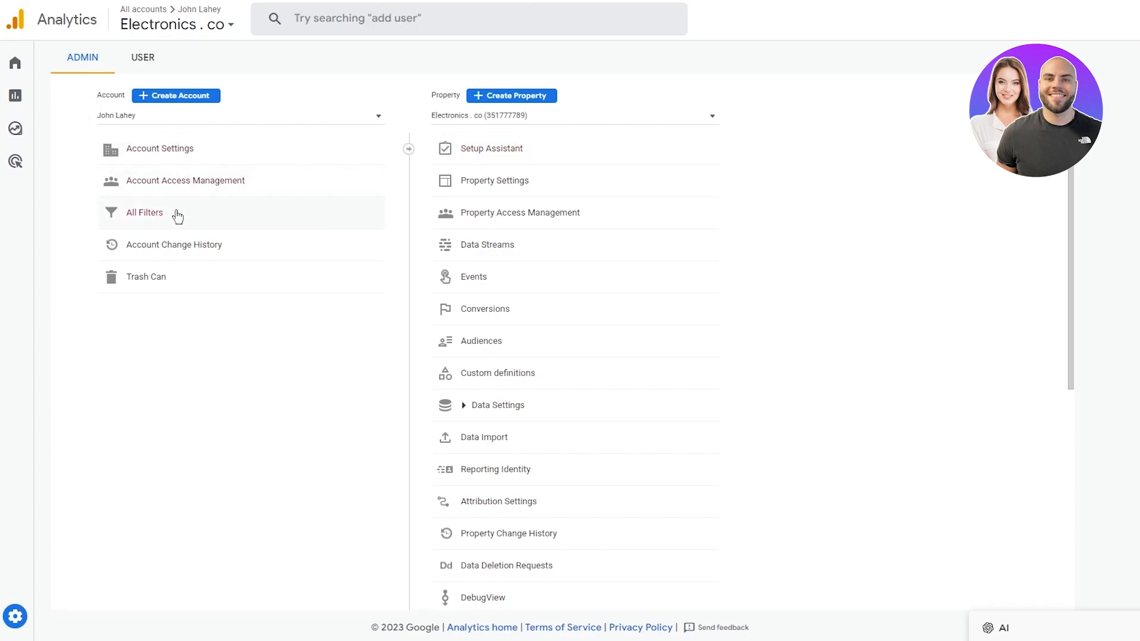
mouse_move(185, 181)
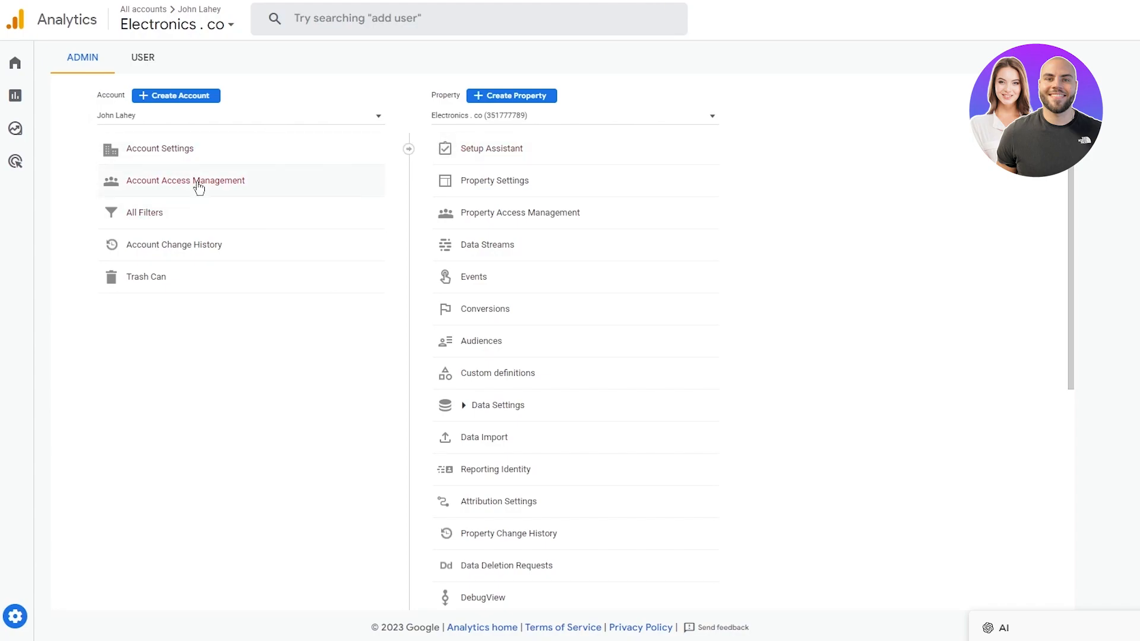
left_click(186, 181)
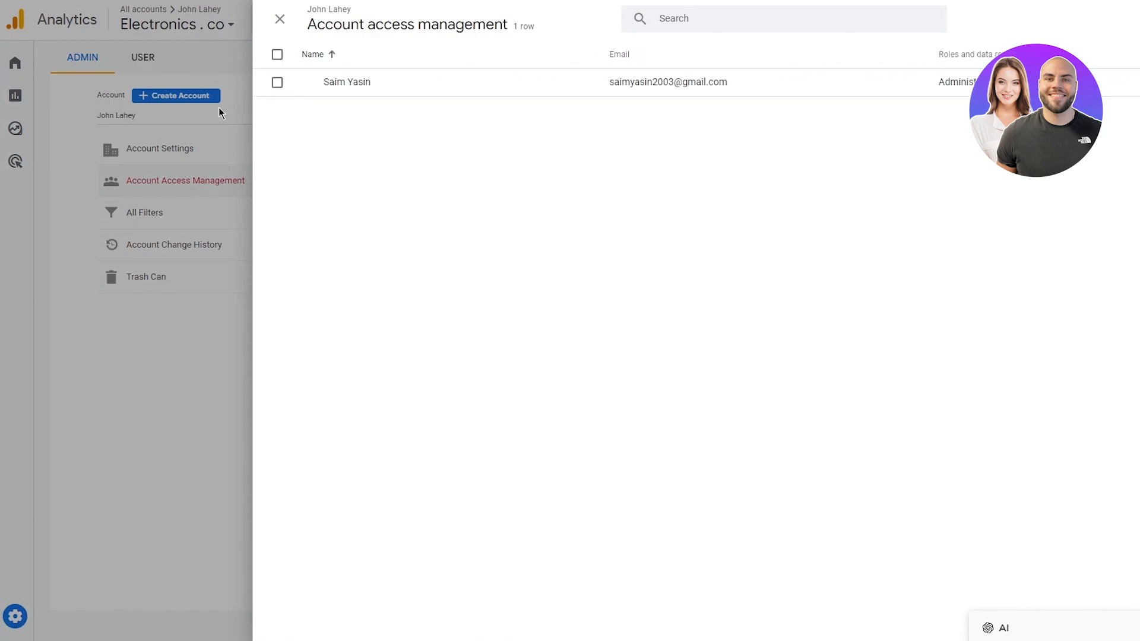
left_click(279, 18)
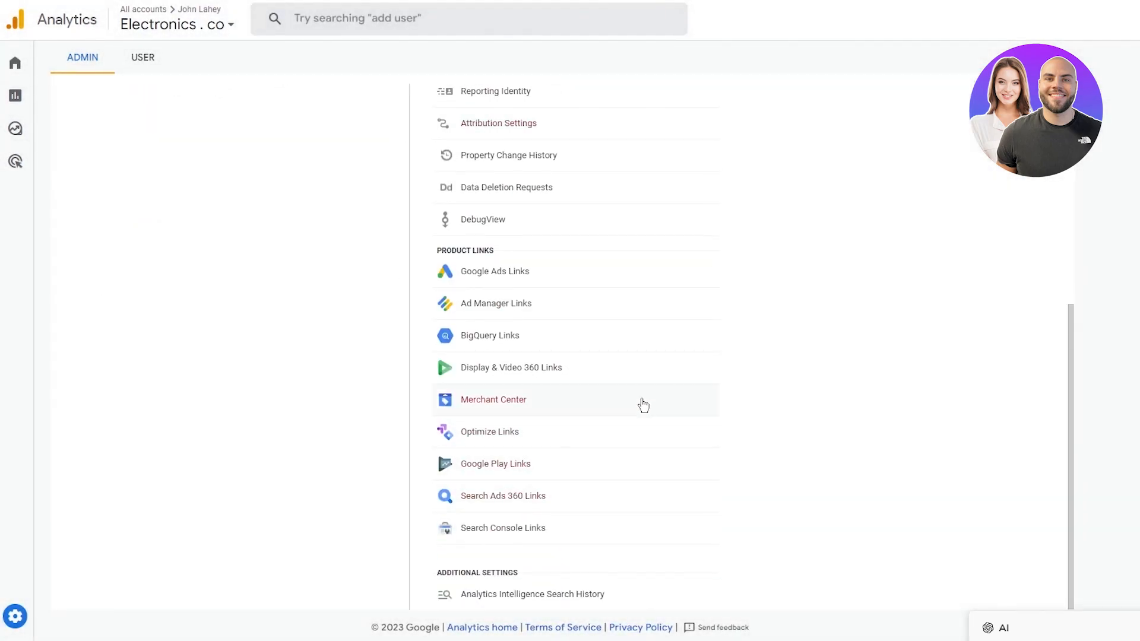
View the empty Google Ads Links list and start creating a new link.
left_click(494, 271)
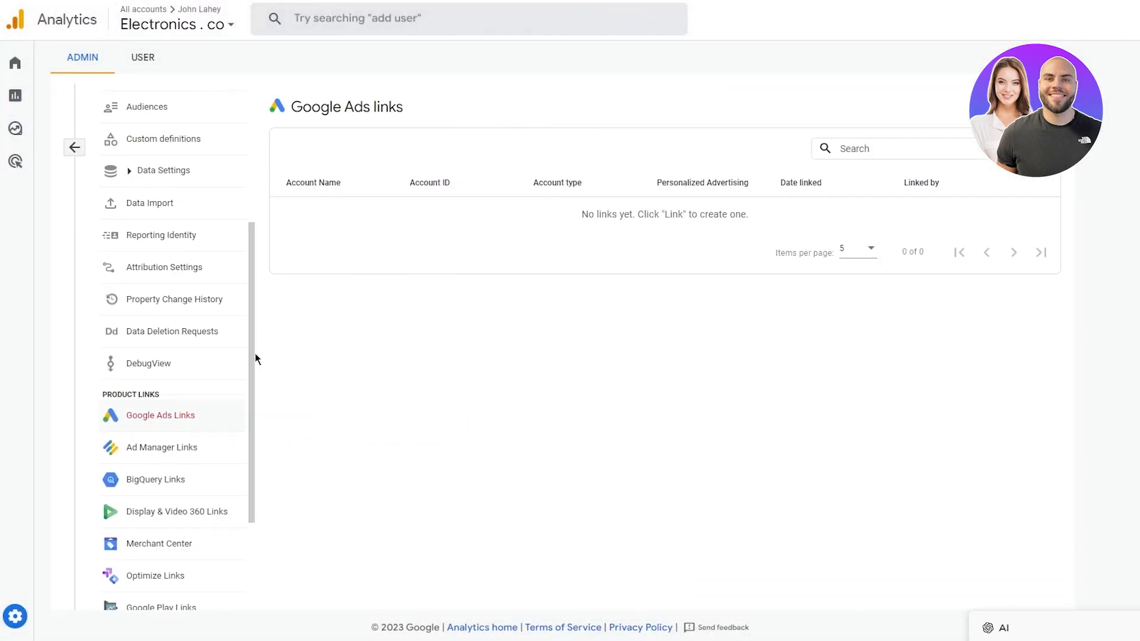
mouse_move(221, 427)
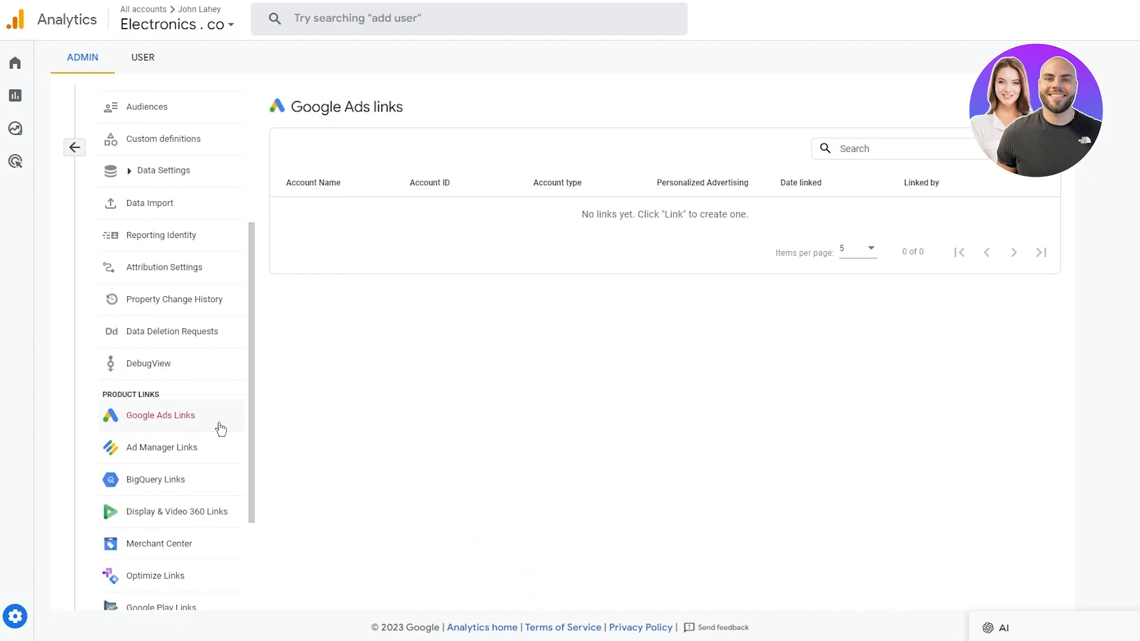
double_click(663, 213)
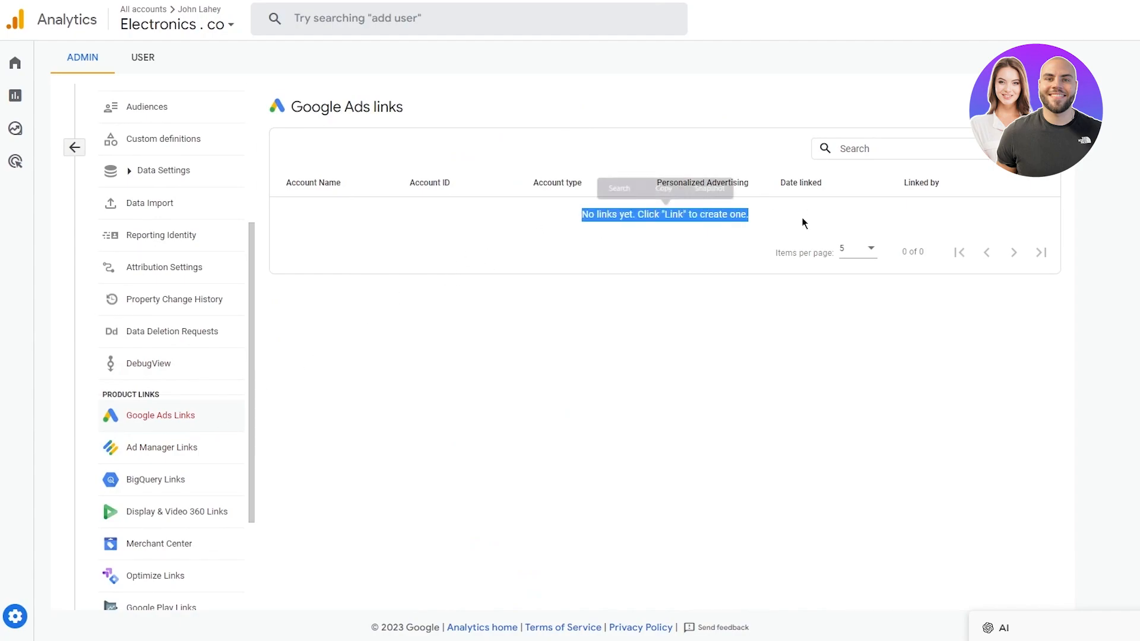
left_click(678, 288)
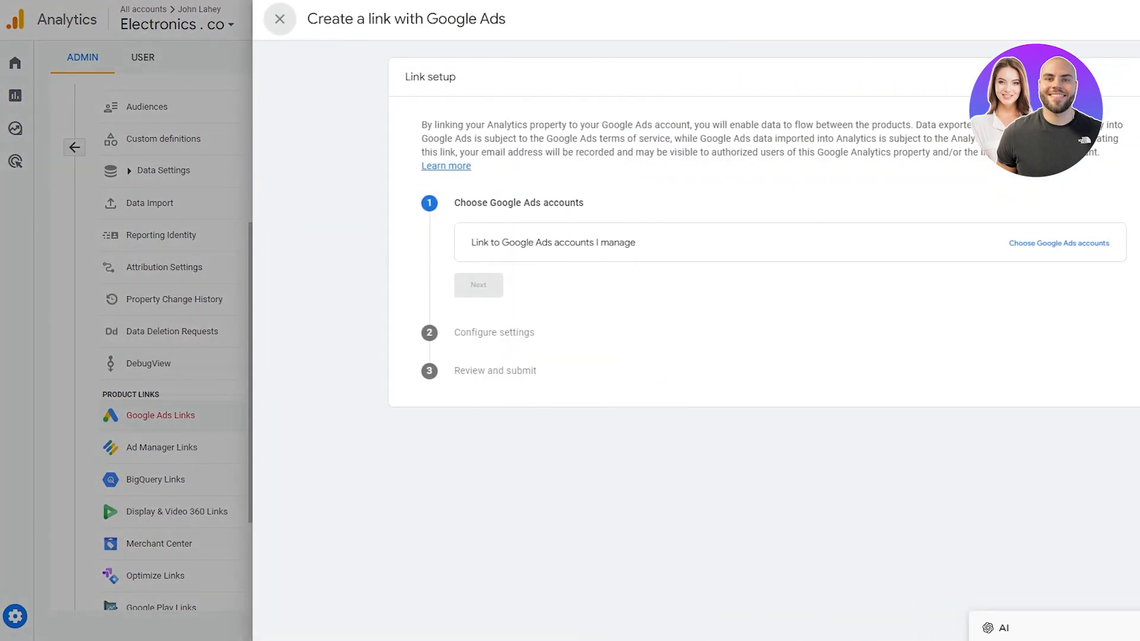
mouse_move(1119, 222)
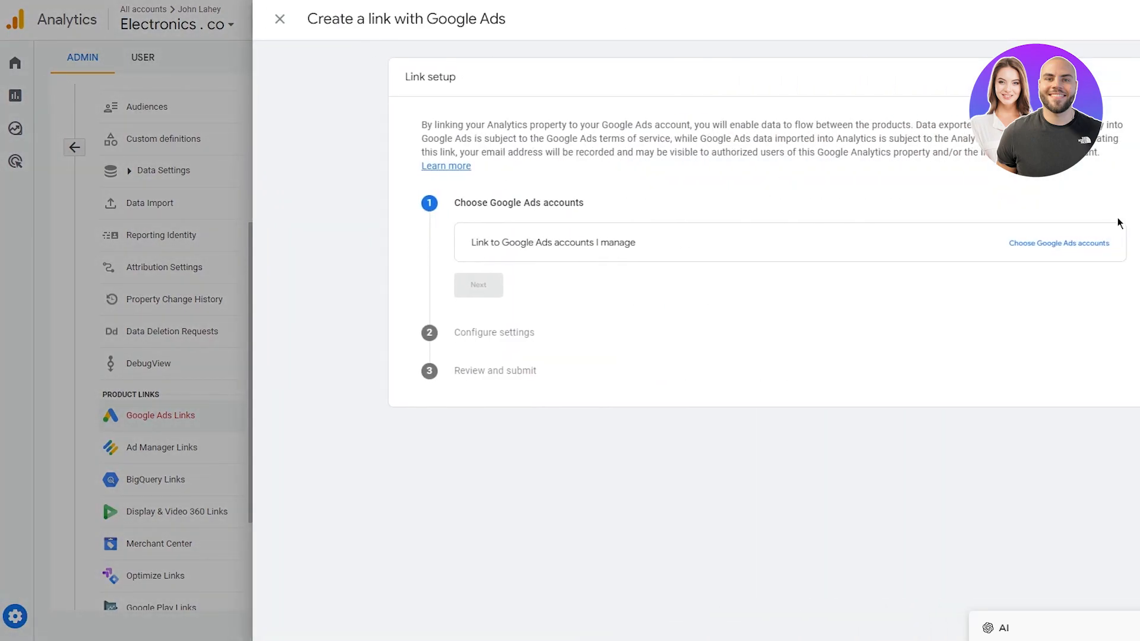
mouse_move(578, 190)
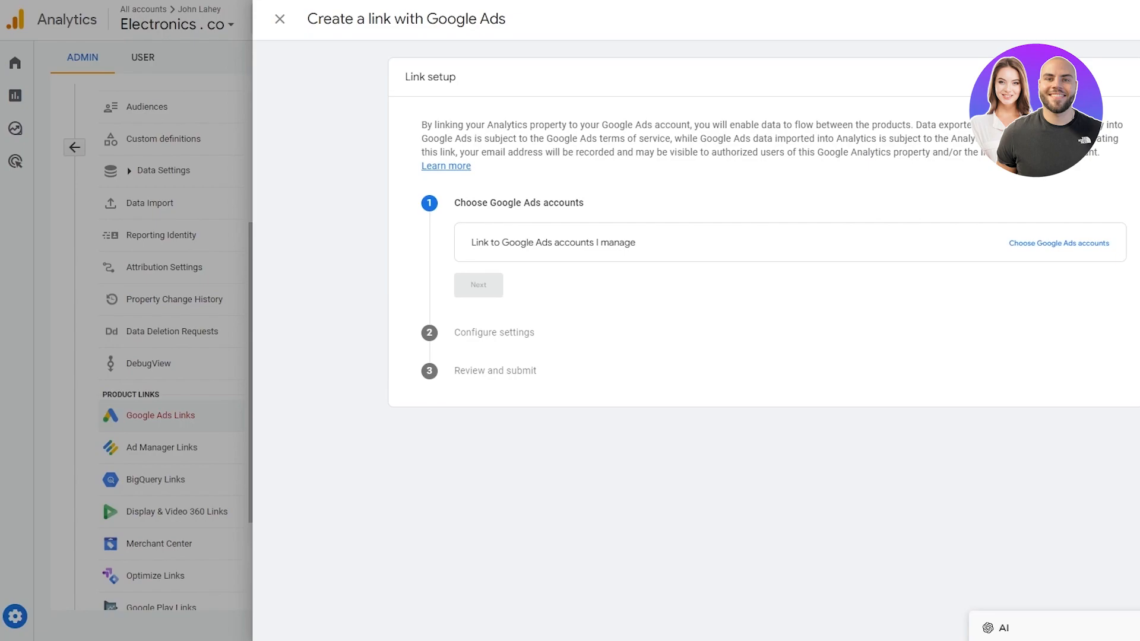
mouse_move(770, 492)
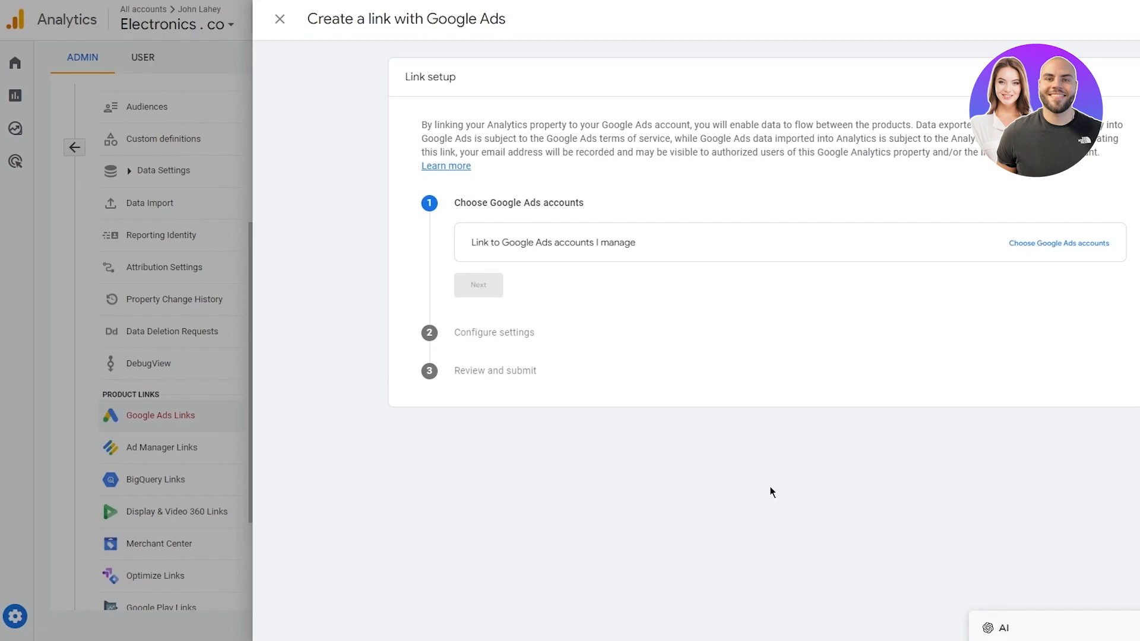
mouse_move(574, 243)
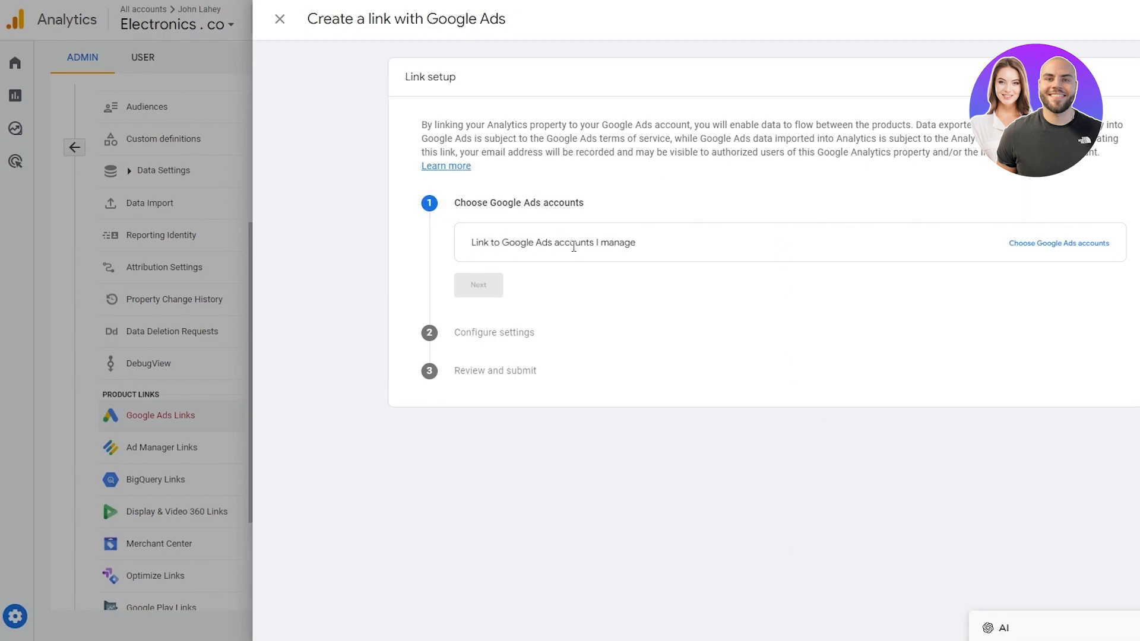
mouse_move(1058, 242)
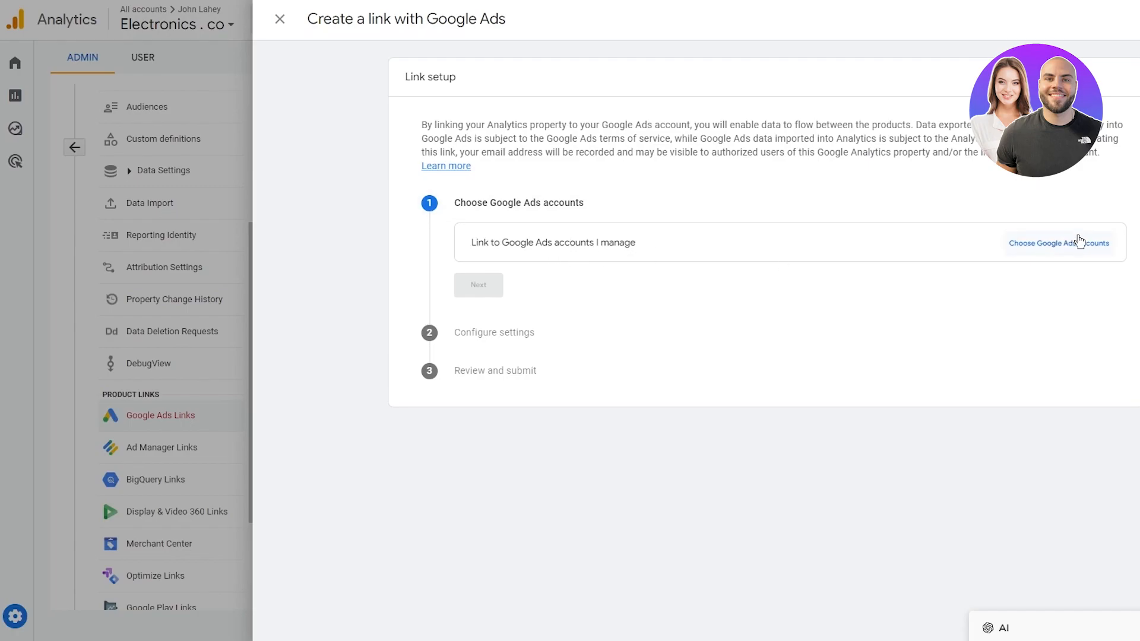
Choose the hdfg Google Ads account, then deselect it and close the chooser.
left_click(1058, 242)
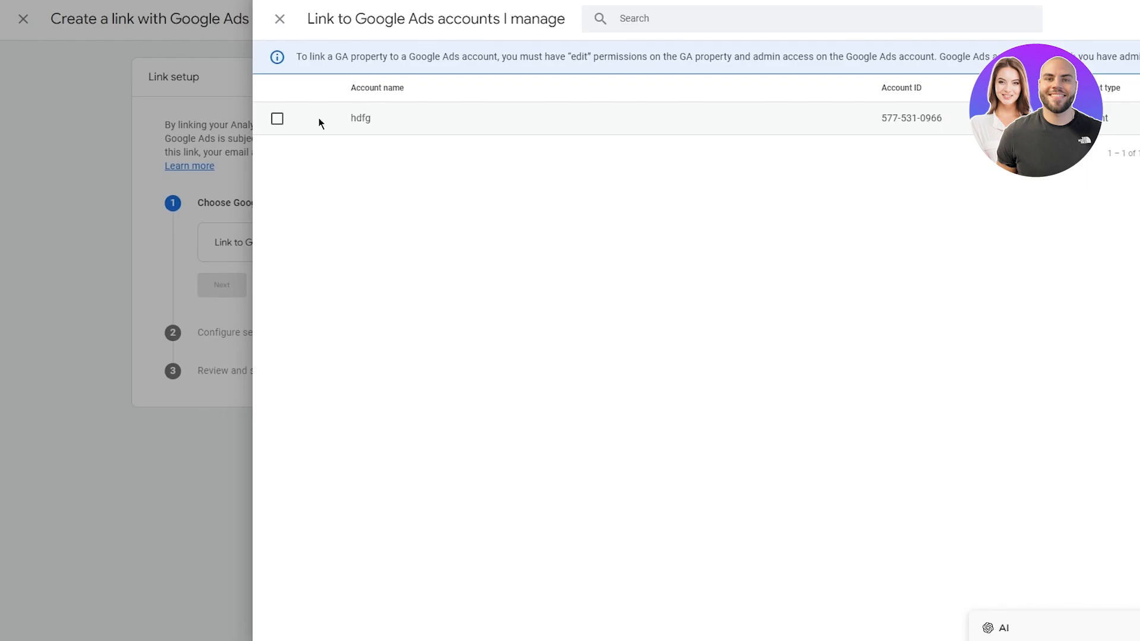
left_click(277, 118)
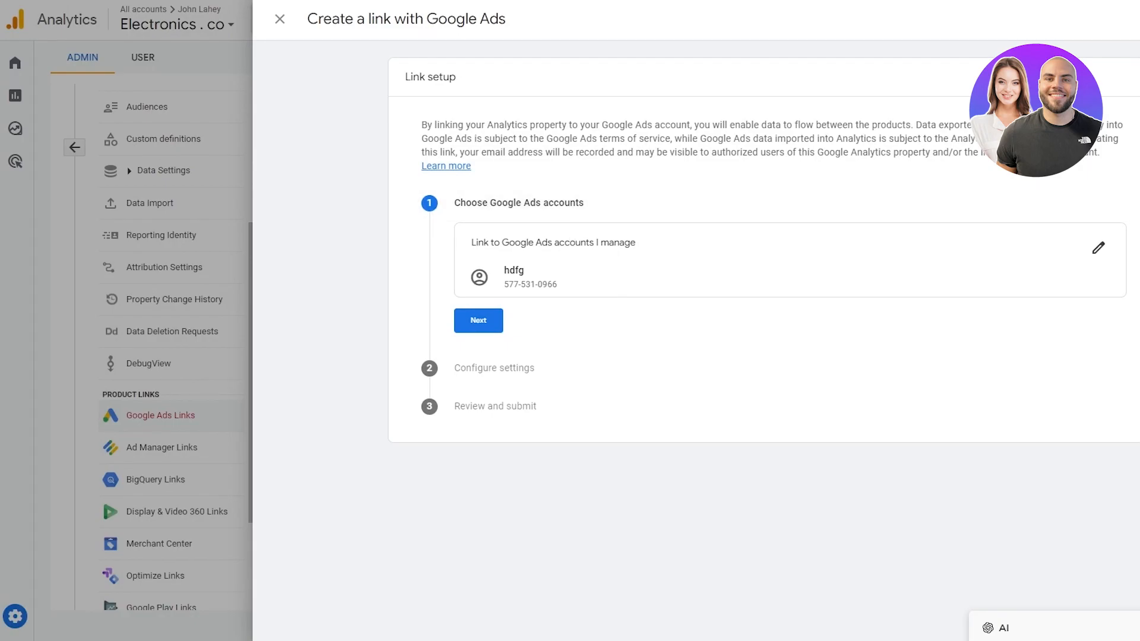
left_click(1098, 247)
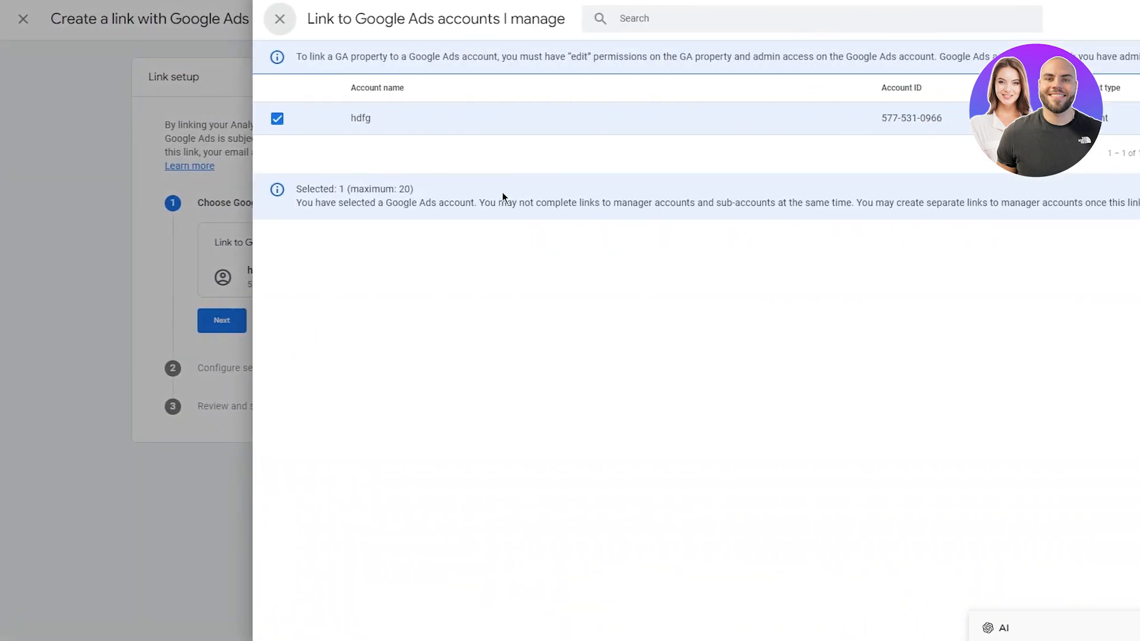
left_click(276, 118)
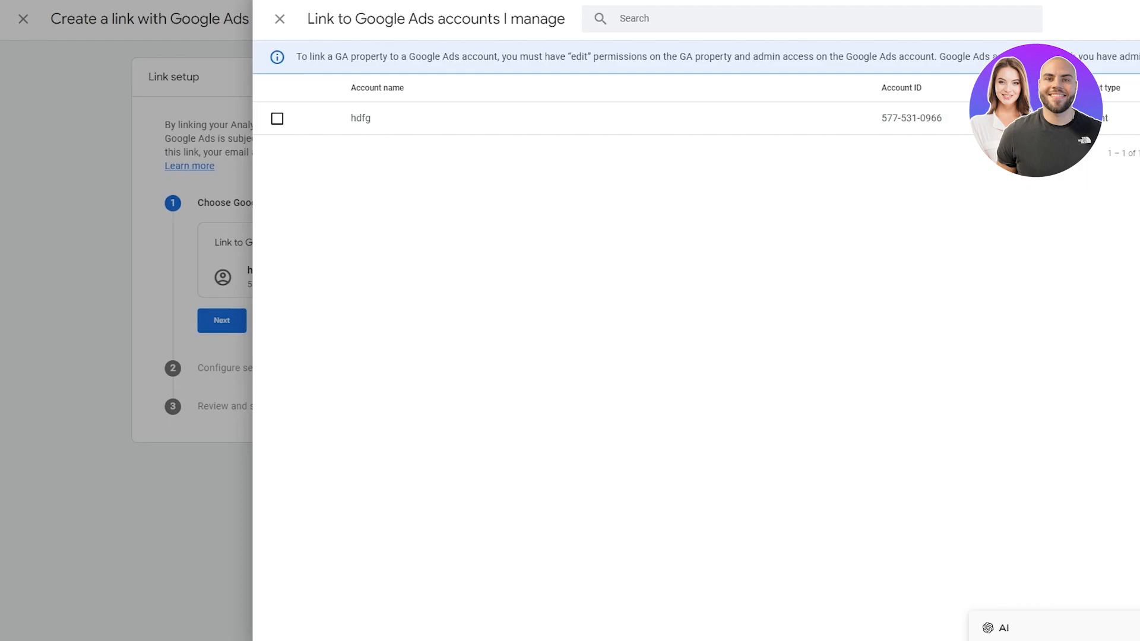
left_click(279, 19)
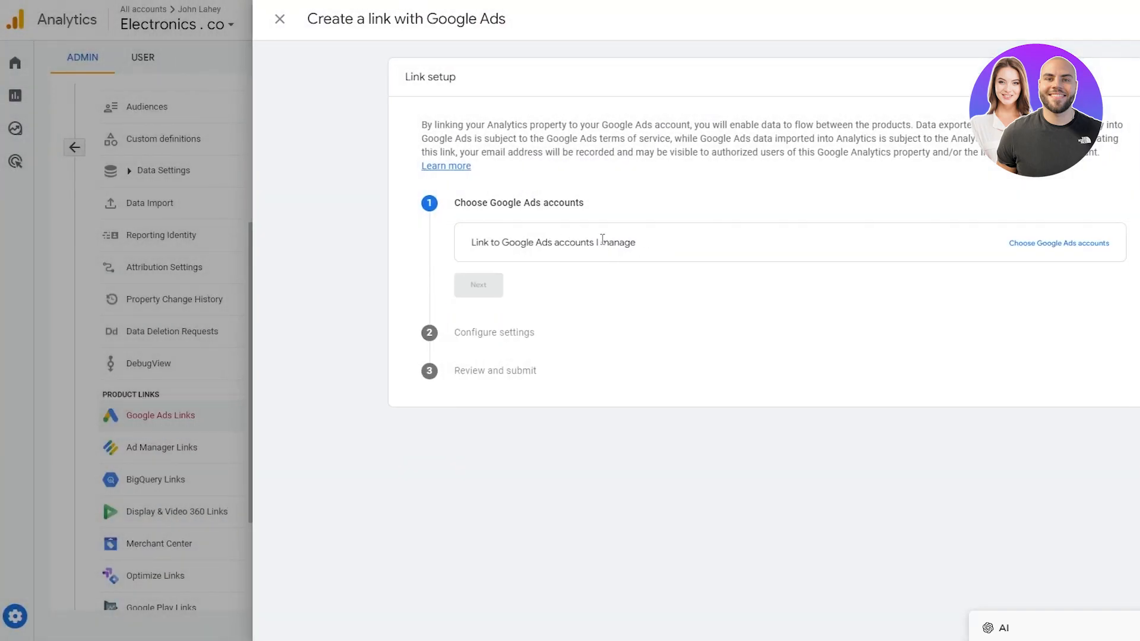
Select the hdfg account again and continue to Configure settings.
left_click(1058, 242)
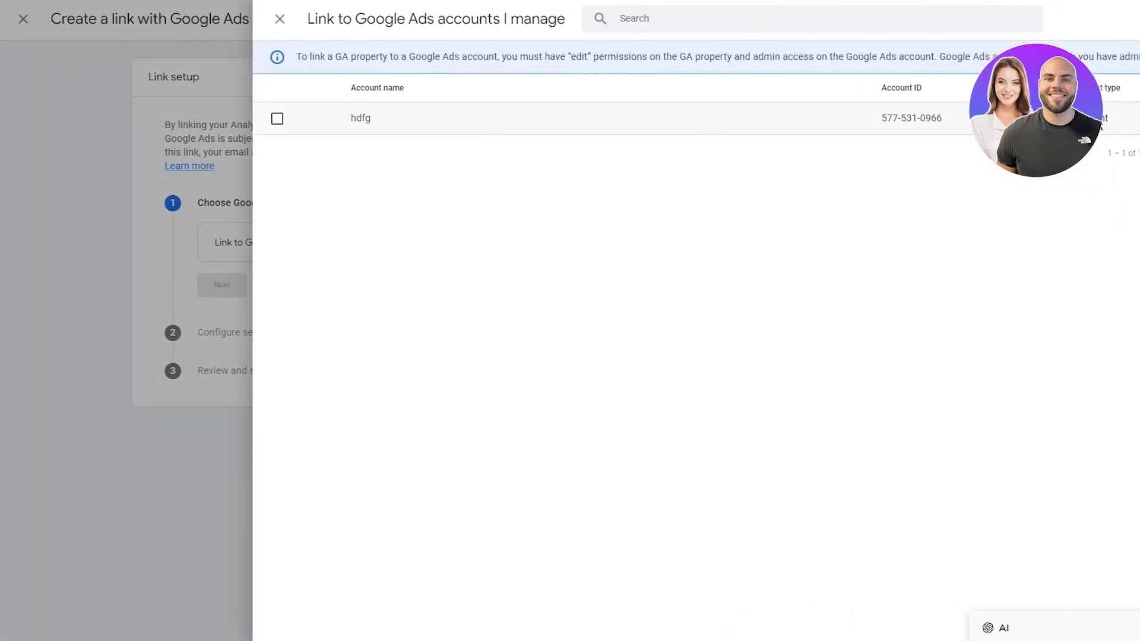
left_click(277, 117)
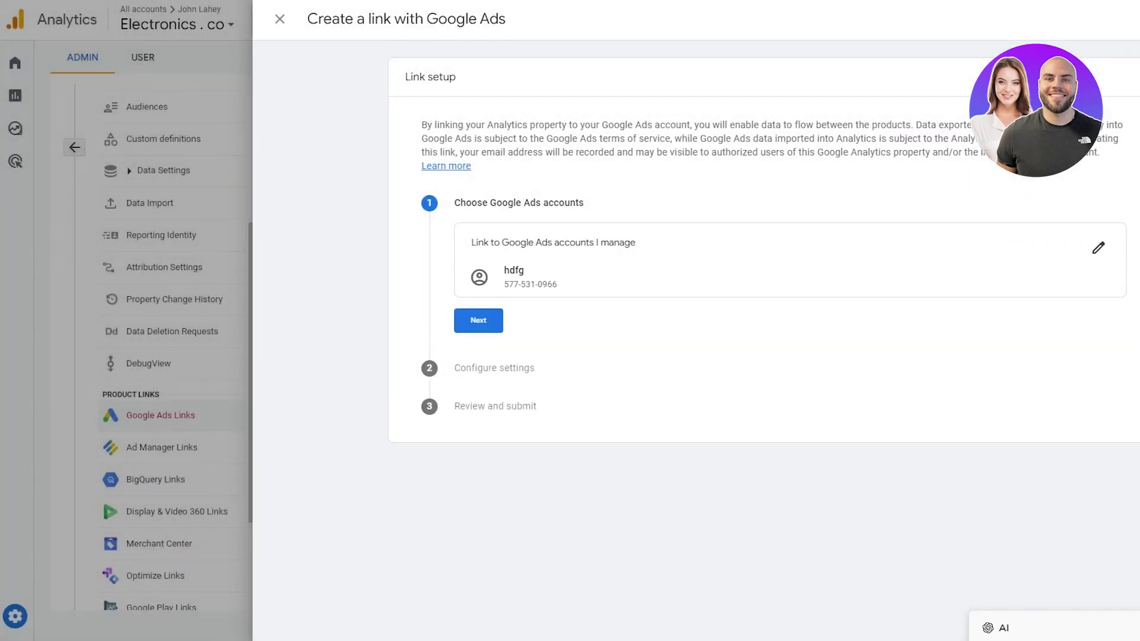
left_click(478, 320)
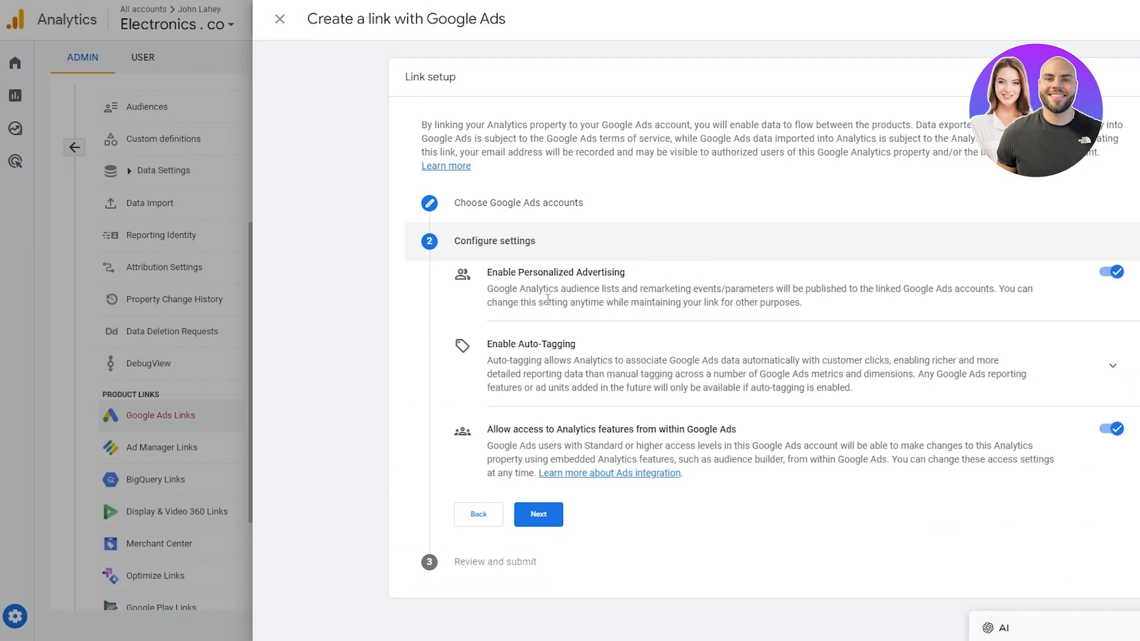
mouse_move(421, 316)
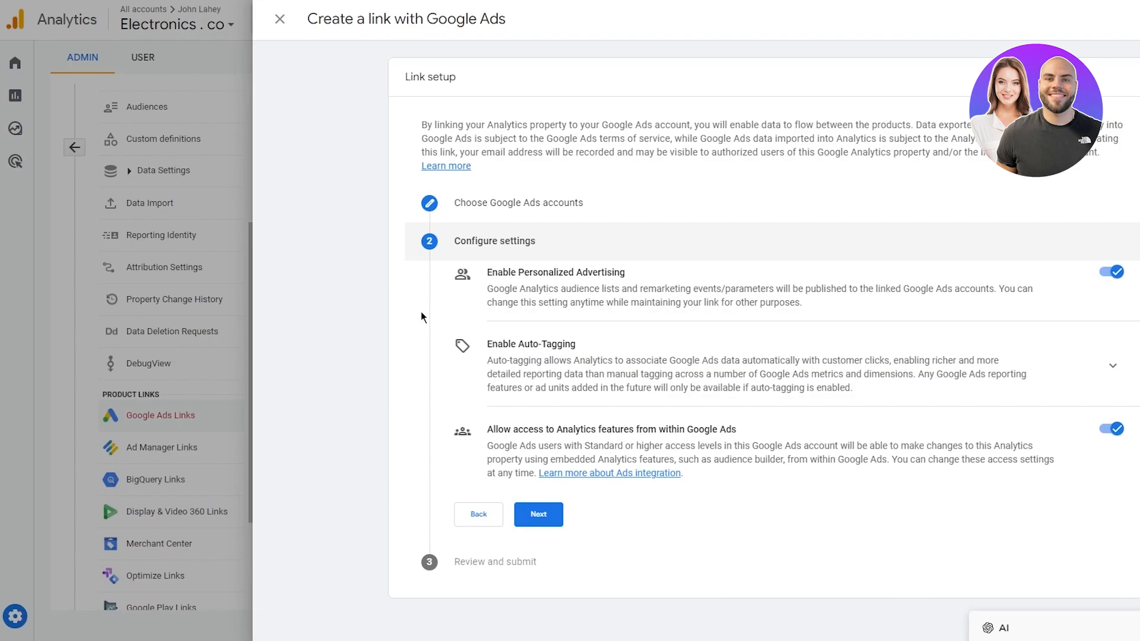
mouse_move(397, 315)
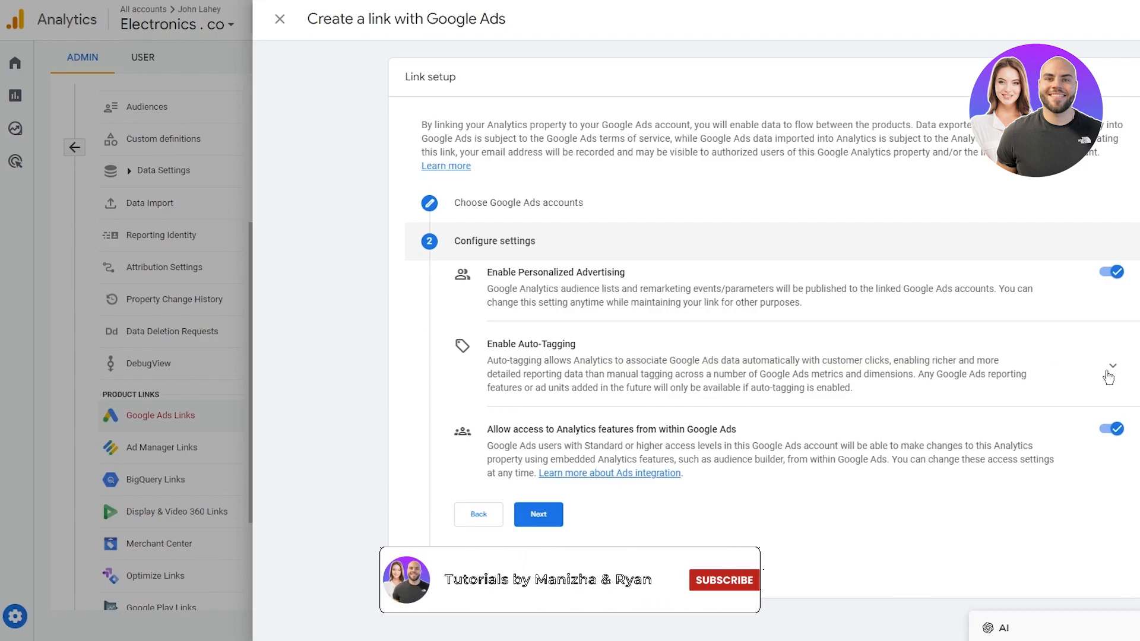
Keep personalized advertising and Google Ads access on, and expand Enable Auto-Tagging.
left_click(1109, 365)
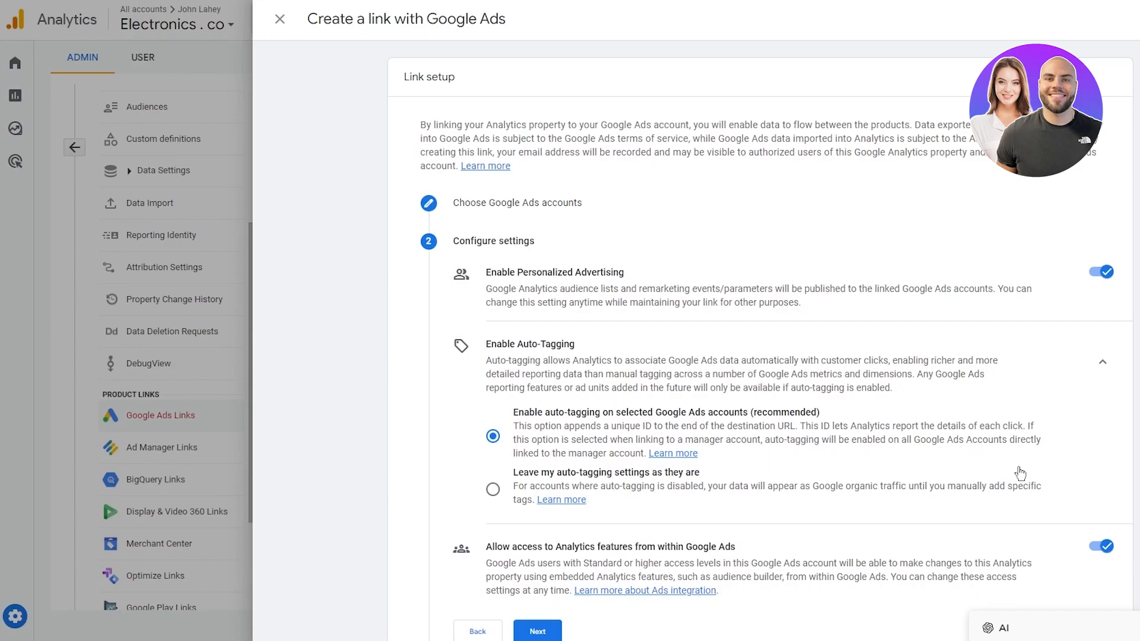
Leave recommended auto-tagging on selected Google Ads accounts chosen and review the remaining settings.
scroll("down", 3)
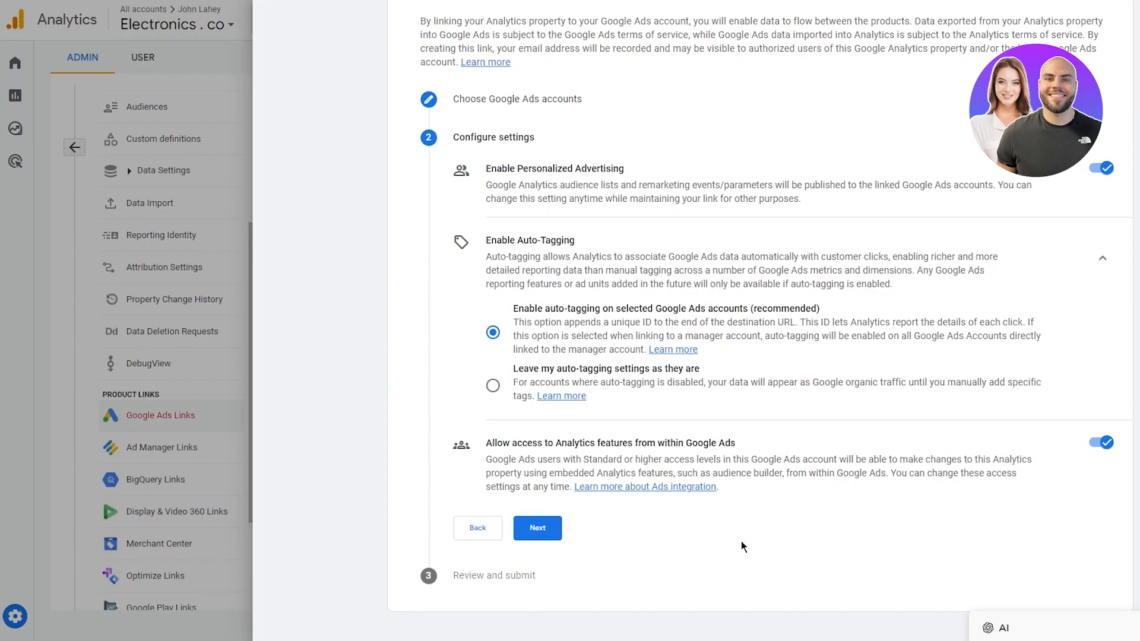
Review the configuration and submit the link to the hdfg Google Ads account.
left_click(537, 527)
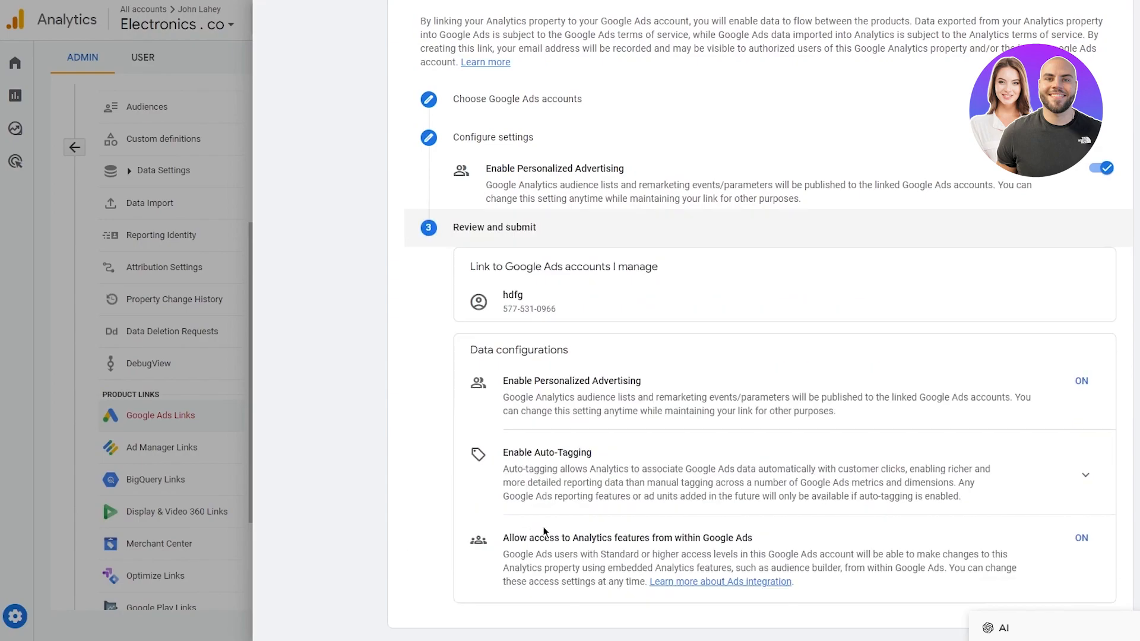
scroll("down", 3)
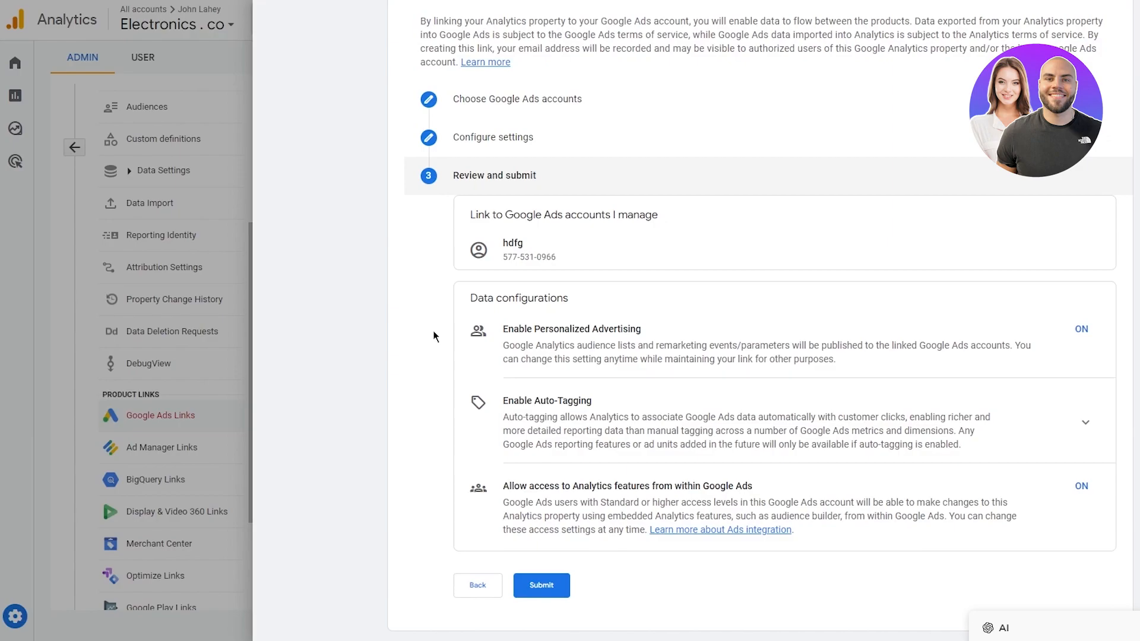
mouse_move(1078, 499)
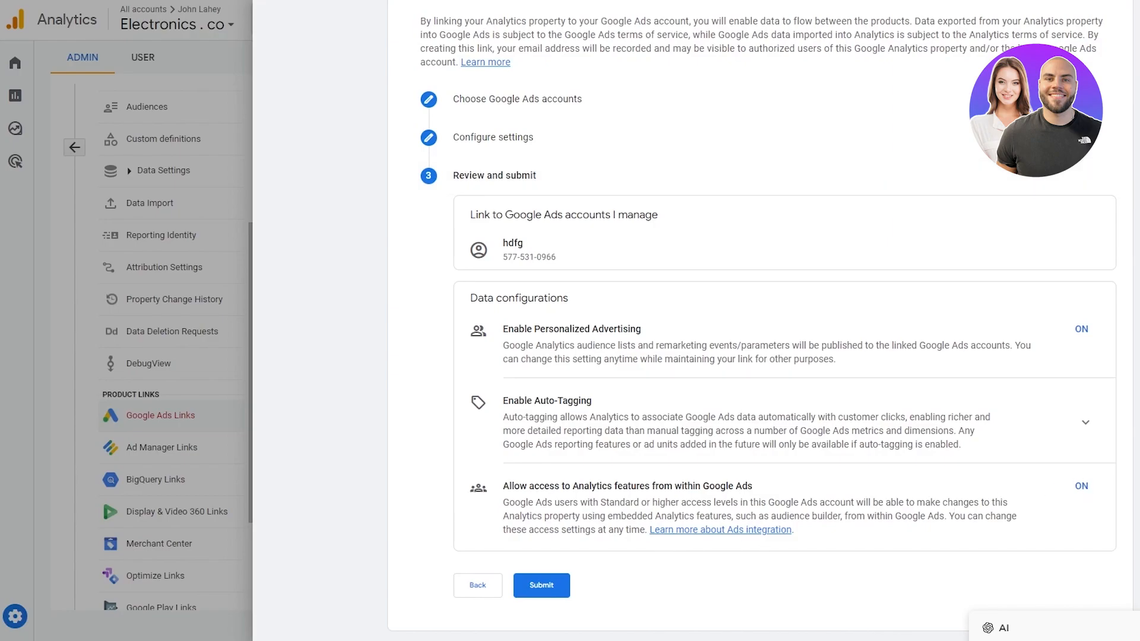
mouse_move(541, 586)
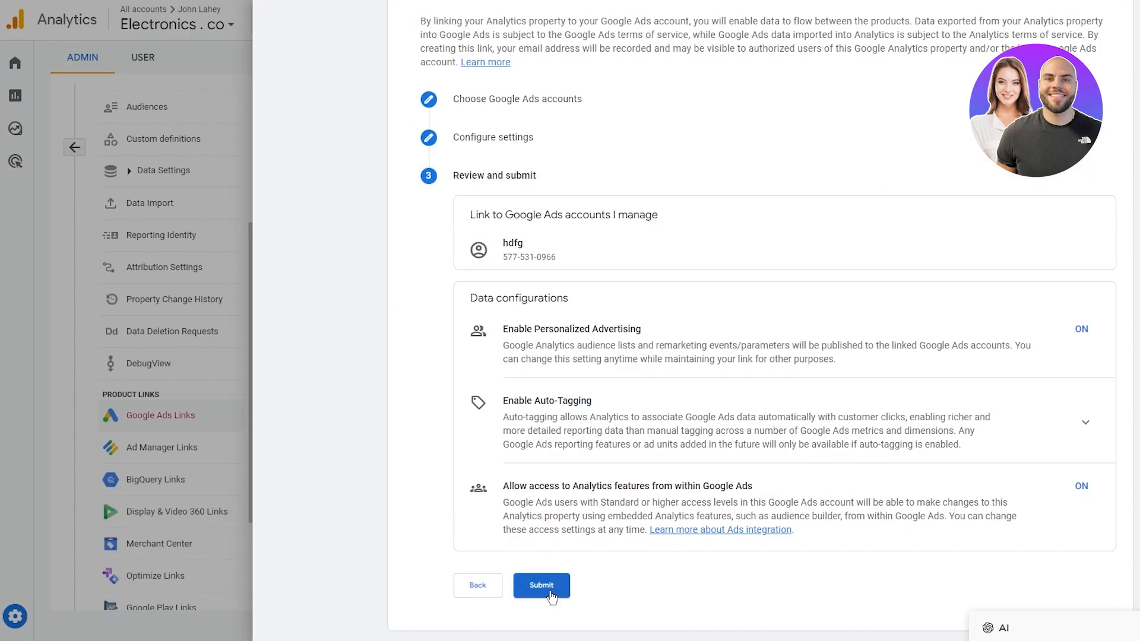
left_click(541, 585)
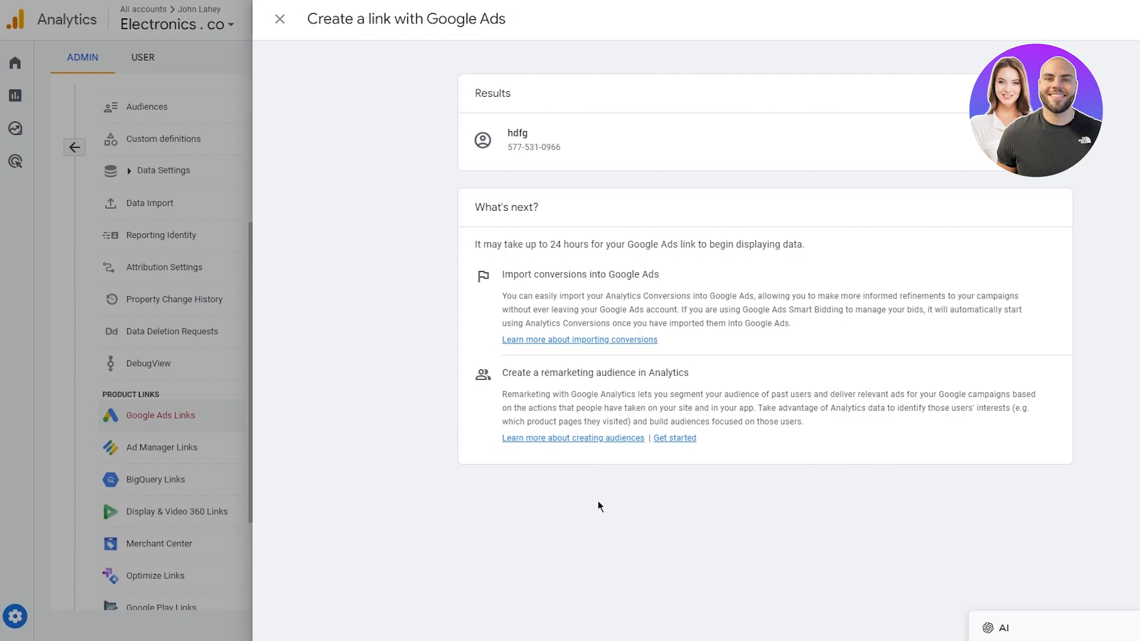
mouse_move(1013, 177)
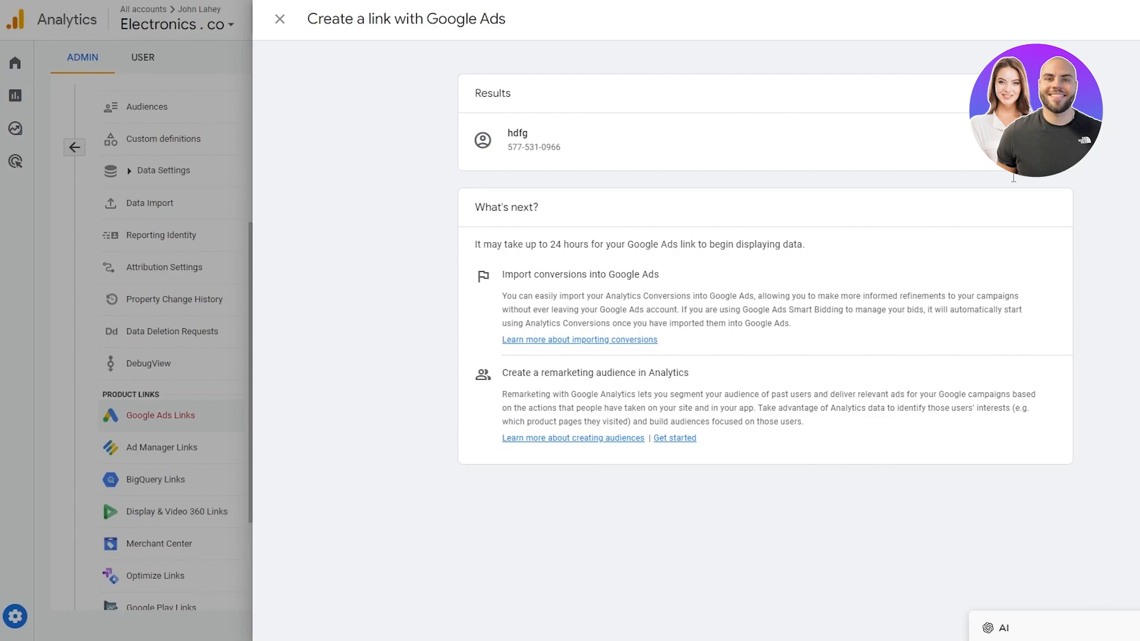
Close the results to see hdfg listed in Google Ads Links with personalized advertising enabled.
left_click(279, 18)
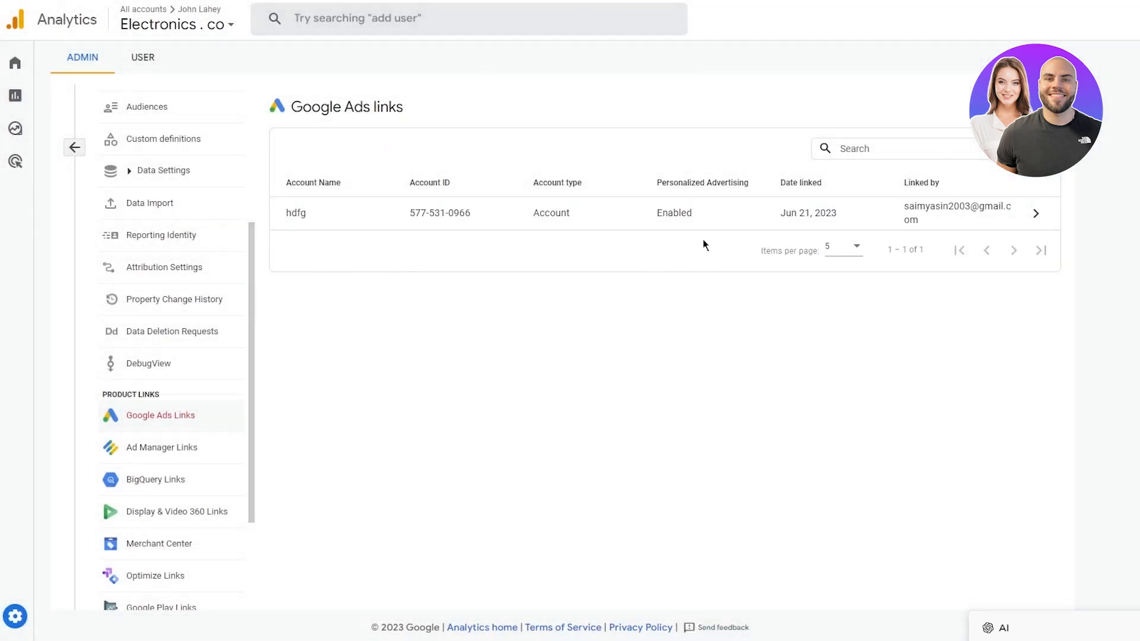
mouse_move(581, 318)
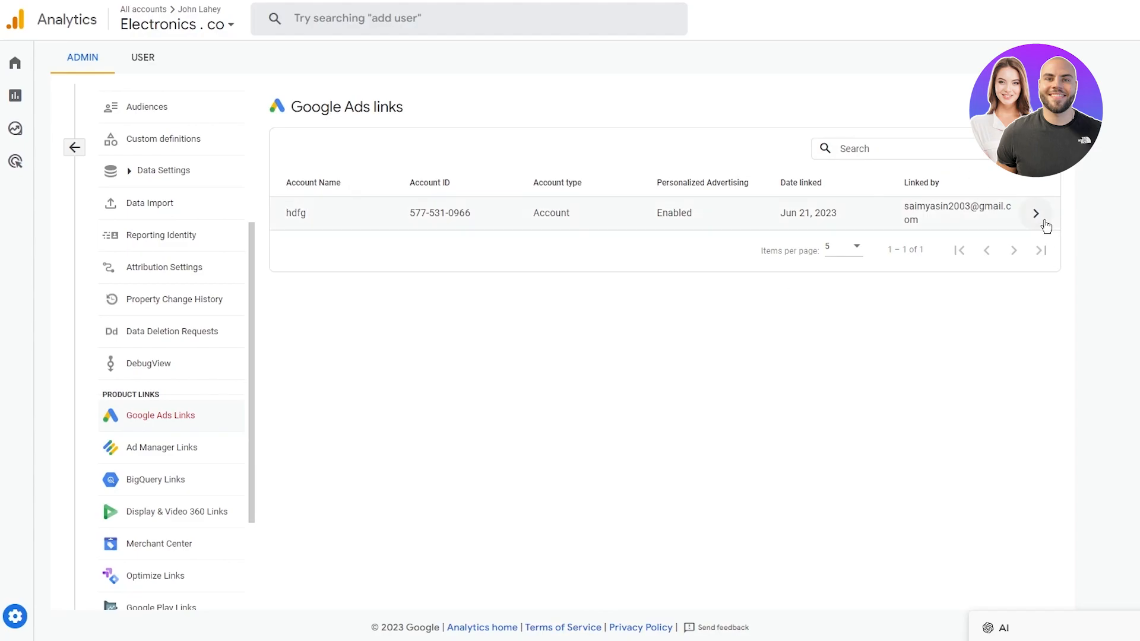
left_click(1035, 213)
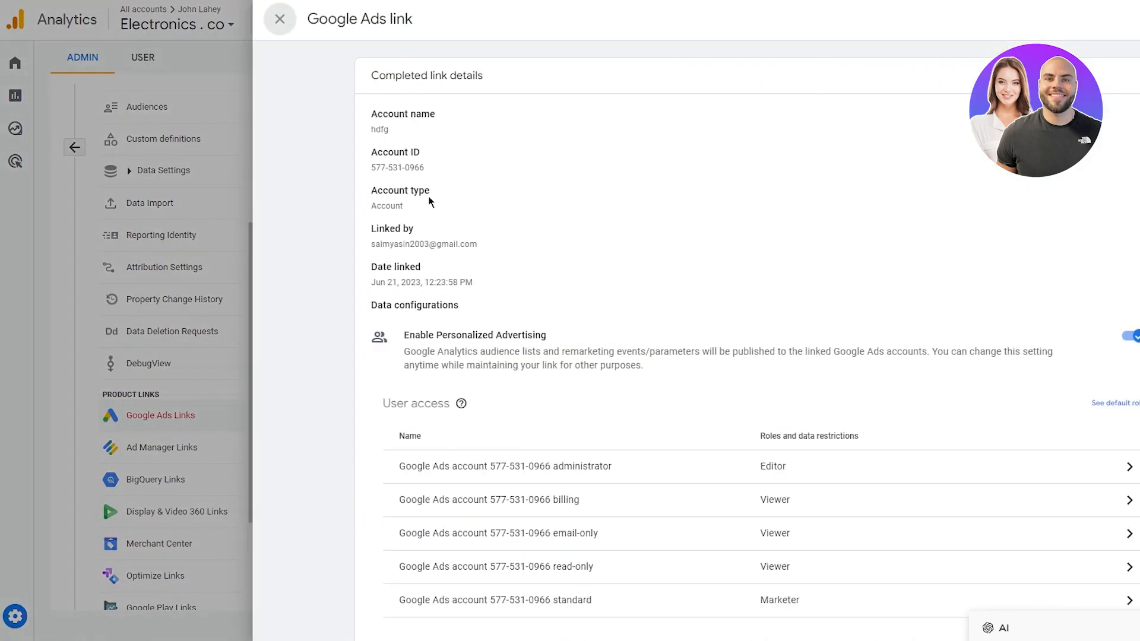
scroll("down", 3)
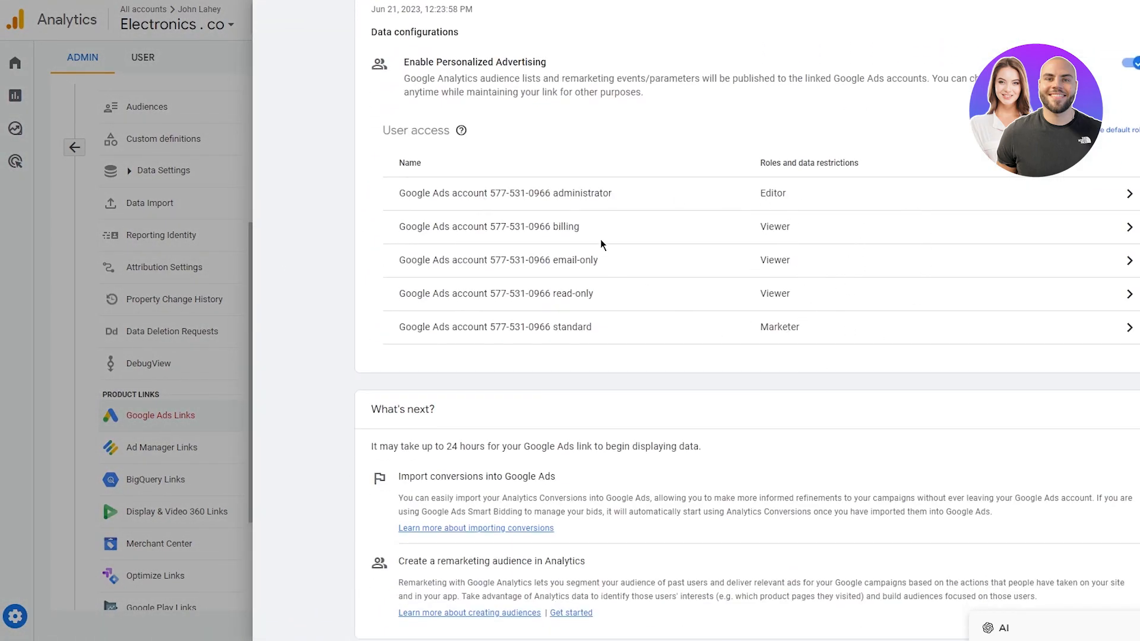
scroll("up", 3)
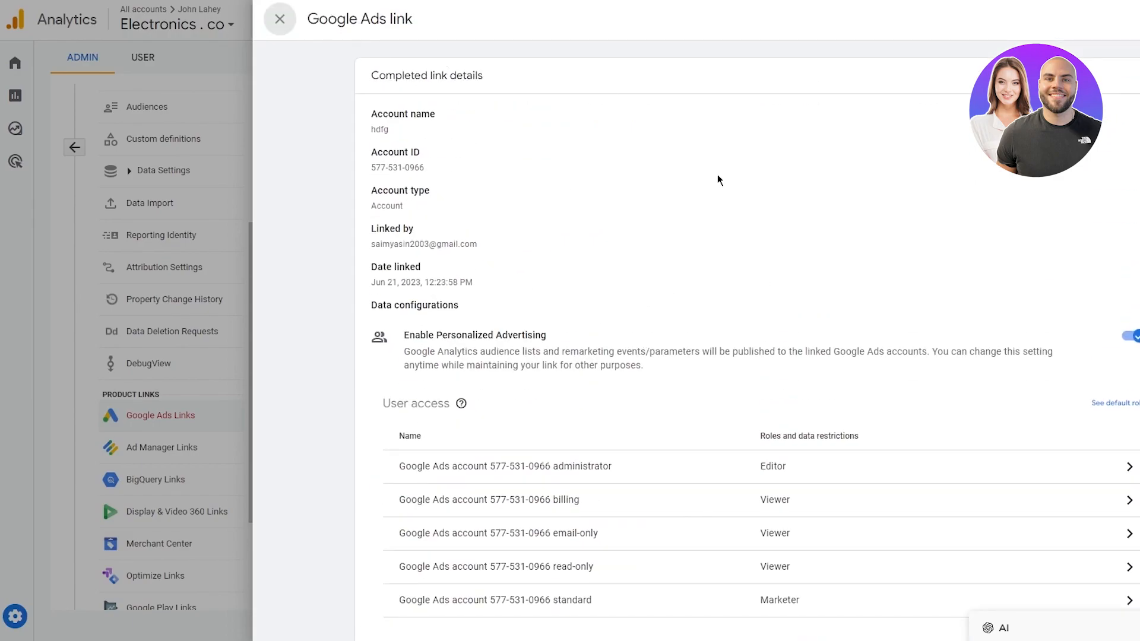
scroll("down", 3)
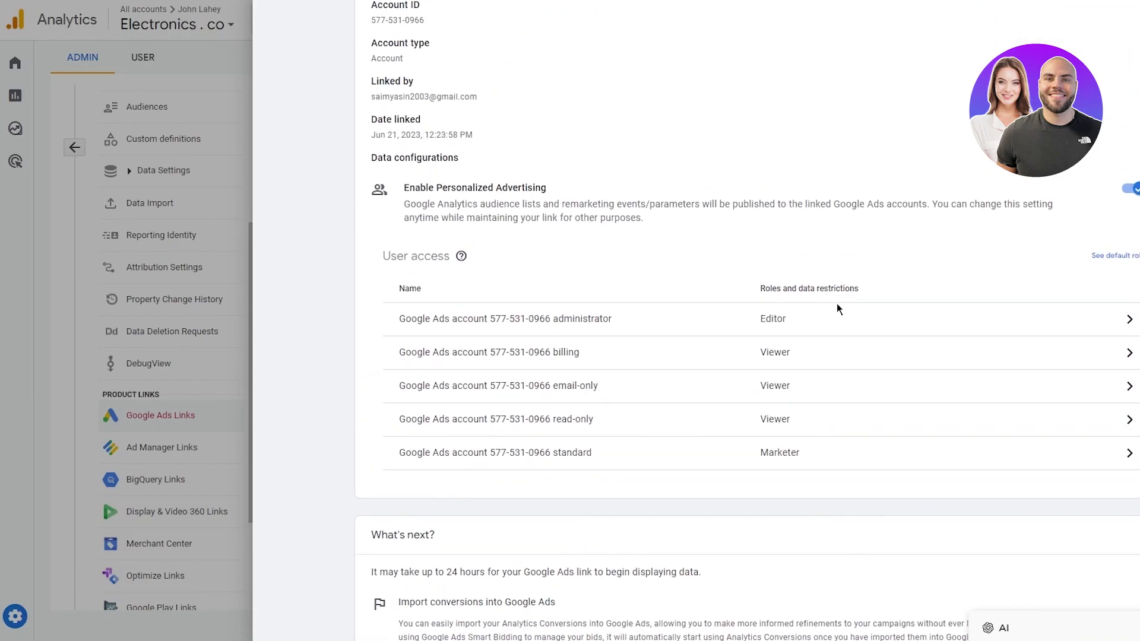
scroll("up", 3)
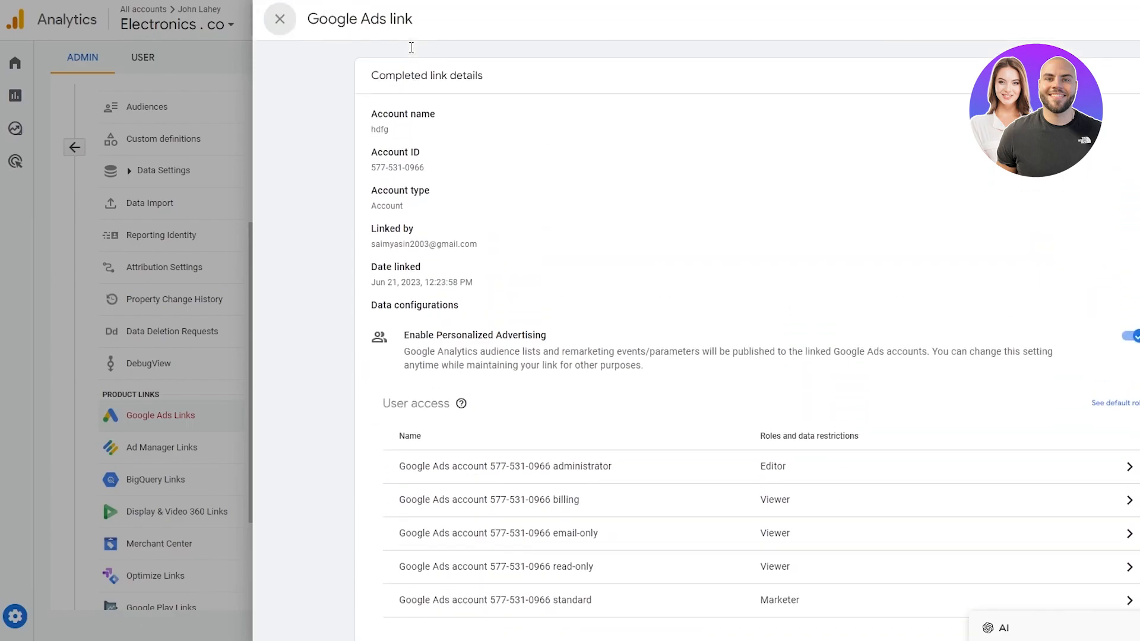
left_click(279, 19)
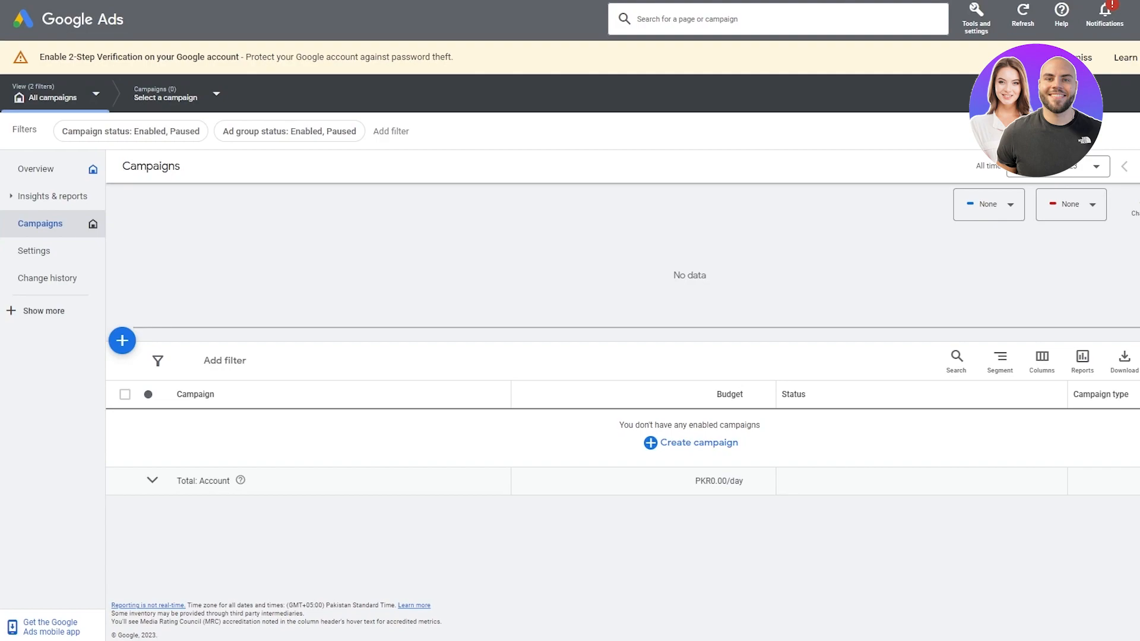
mouse_move(448, 283)
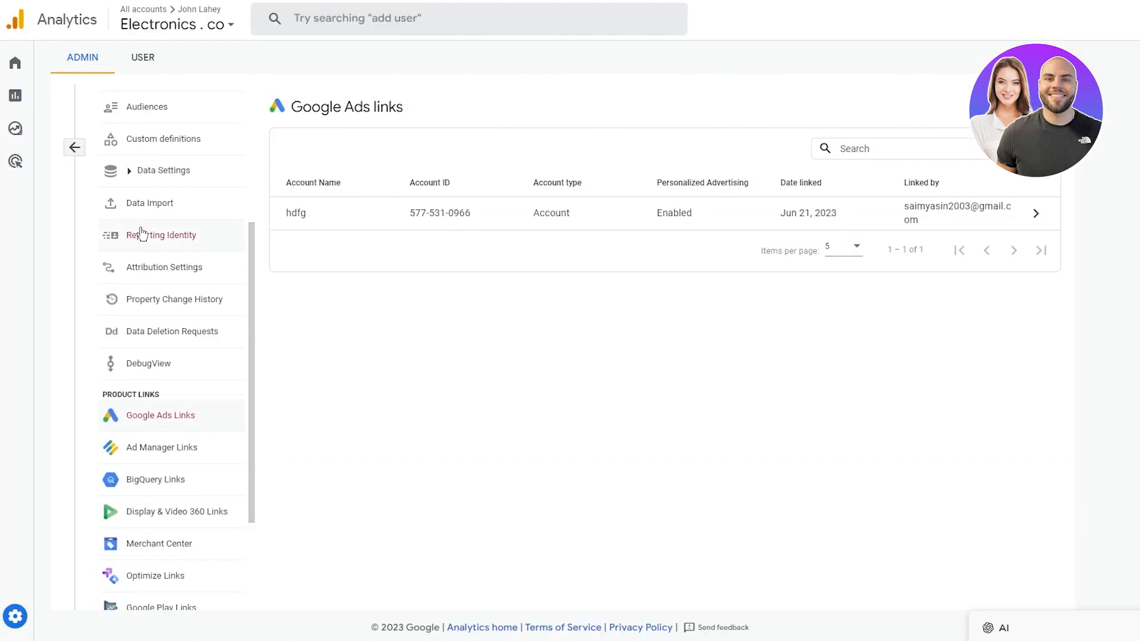
mouse_move(357, 254)
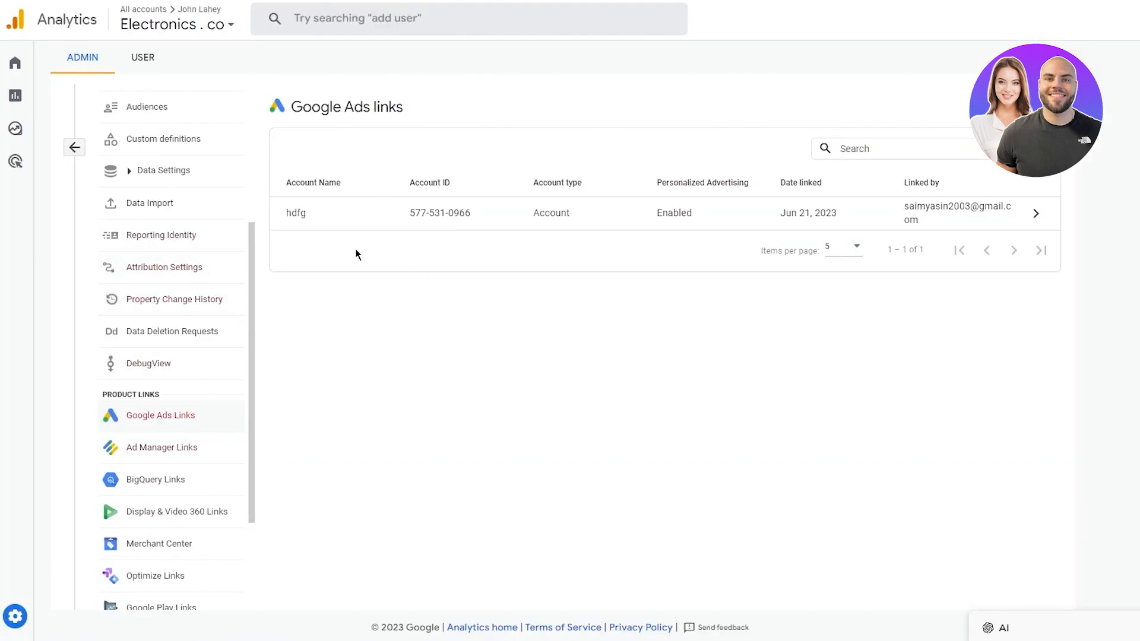
Expand Data Settings and view the property's Data Collection settings with Google signals.
left_click(163, 170)
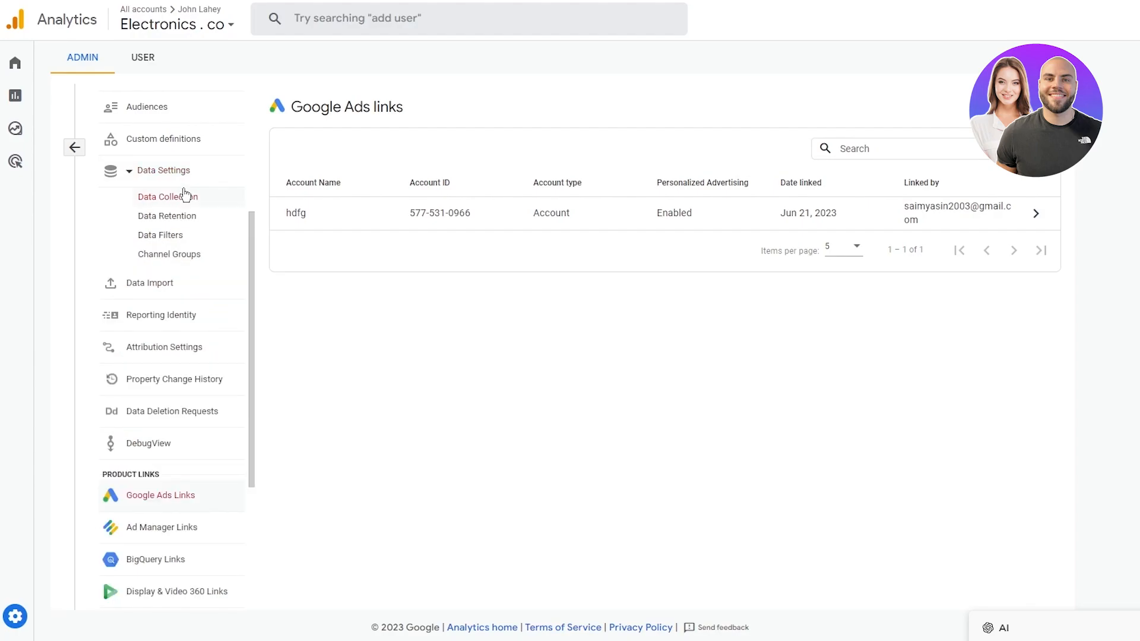
left_click(168, 196)
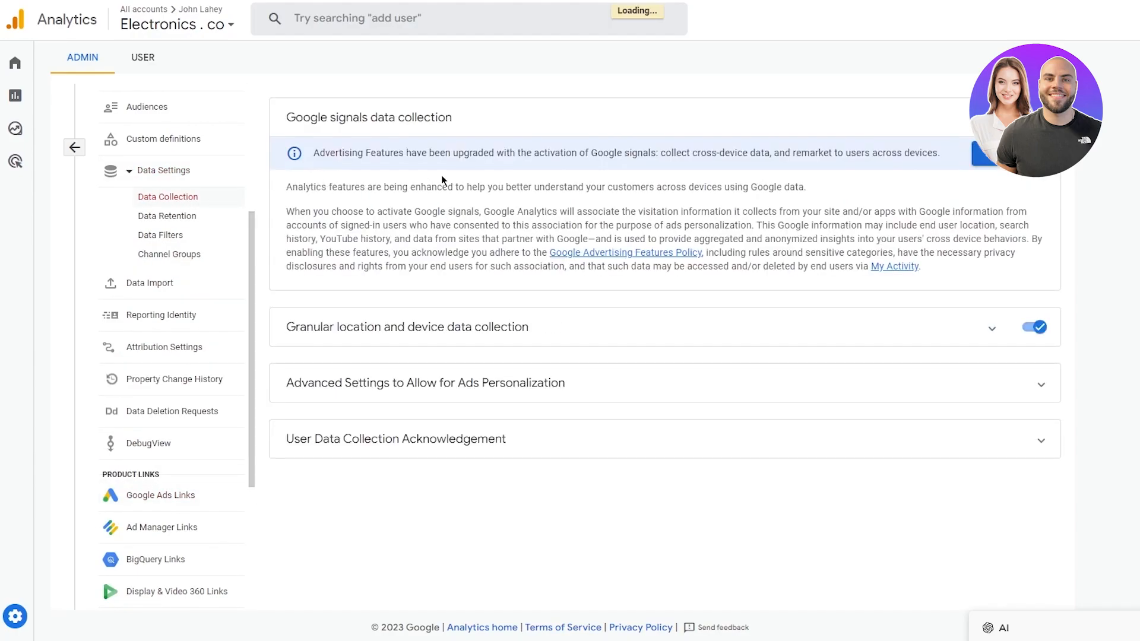
mouse_move(960, 128)
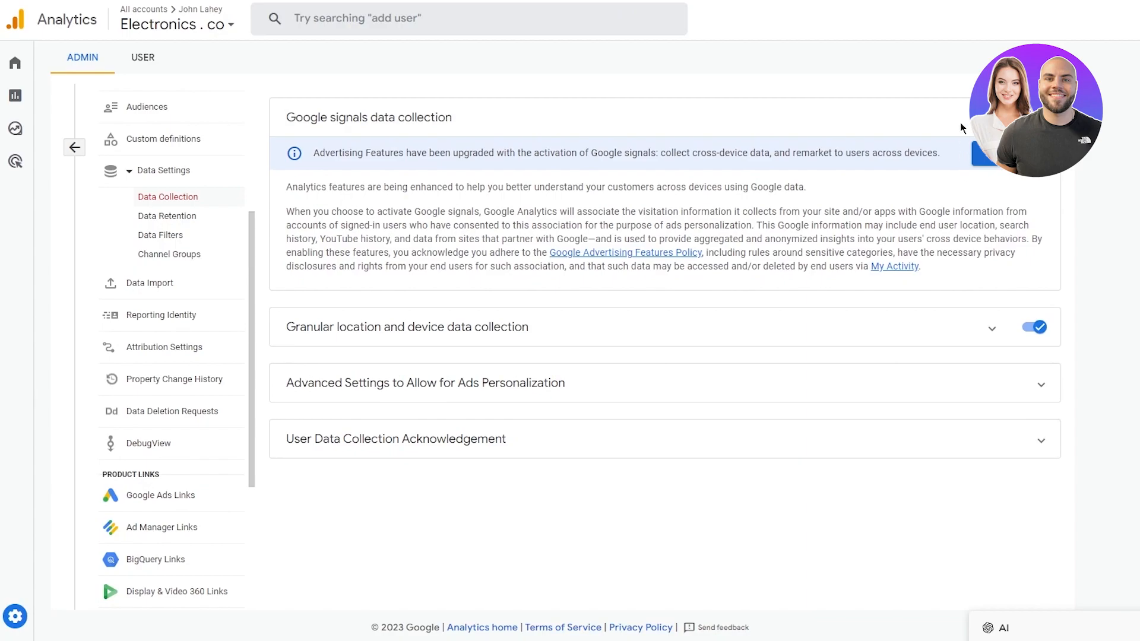
mouse_move(401, 248)
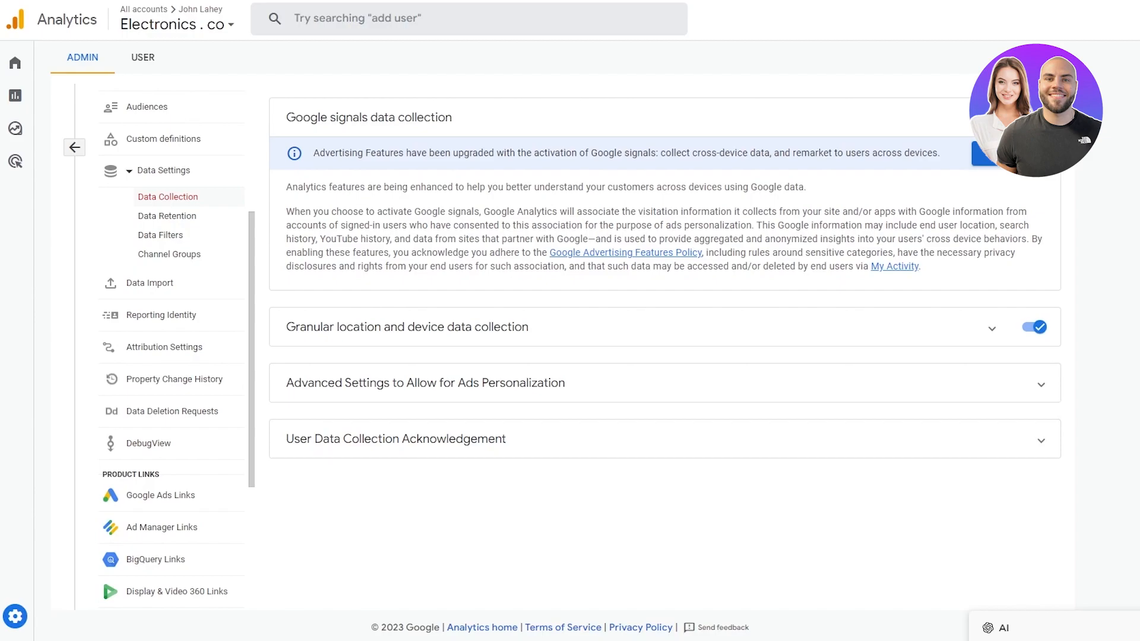
mouse_move(1014, 387)
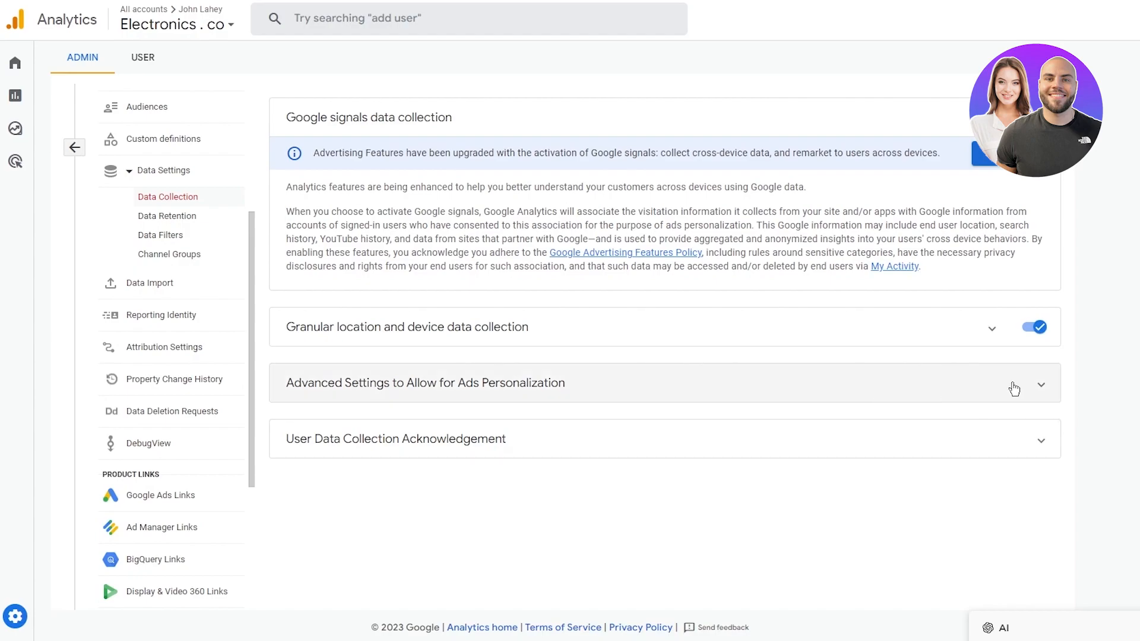
mouse_move(222, 283)
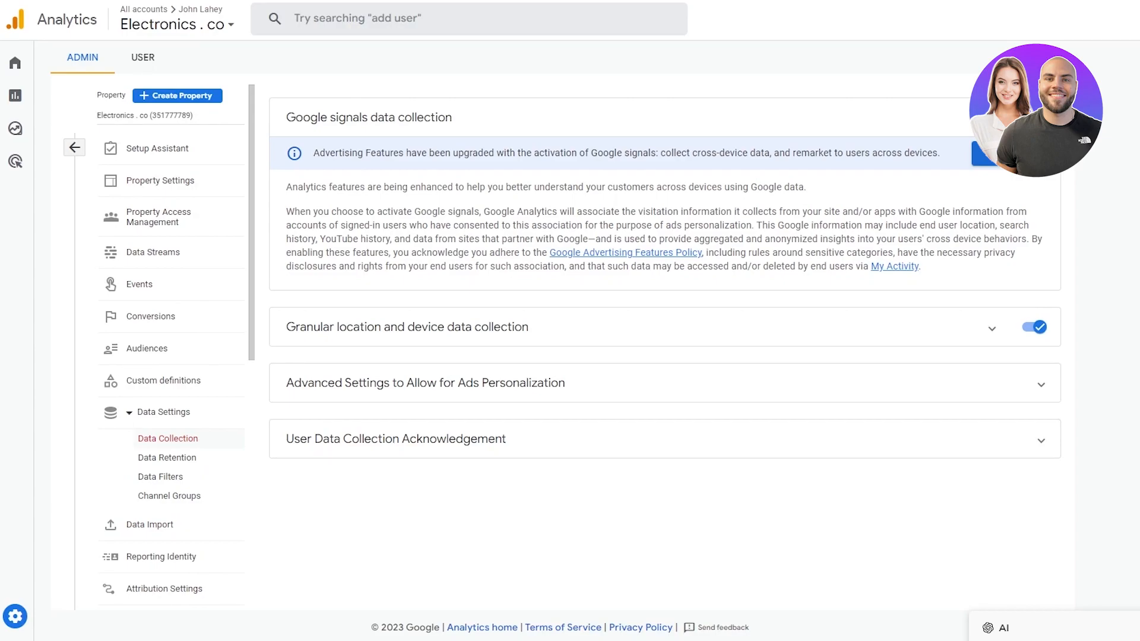
mouse_move(1051, 6)
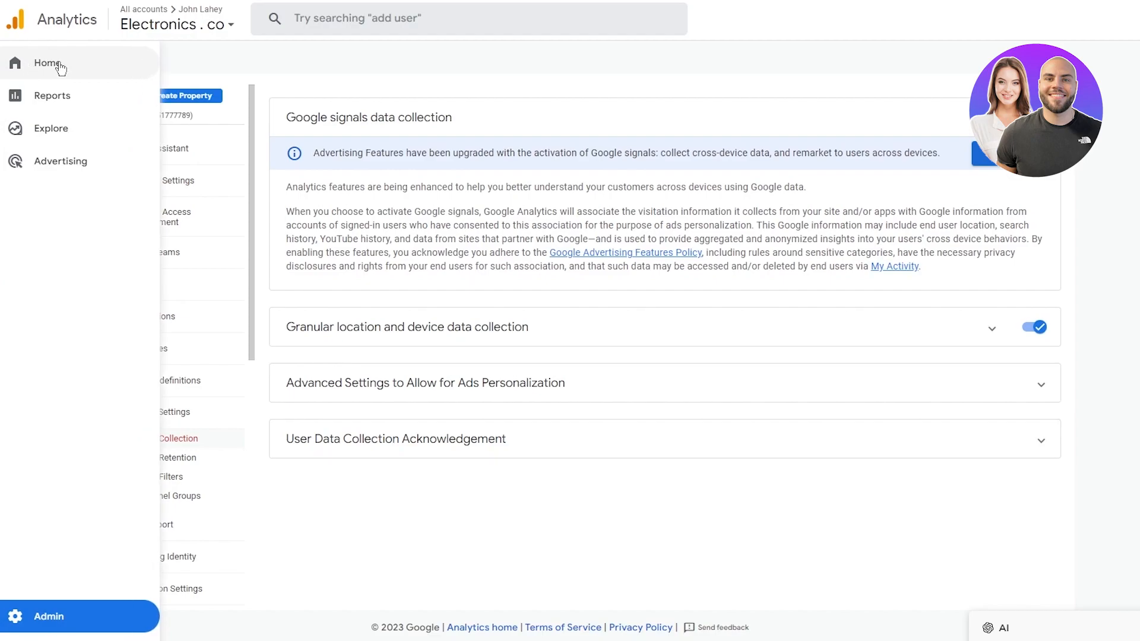
left_click(49, 616)
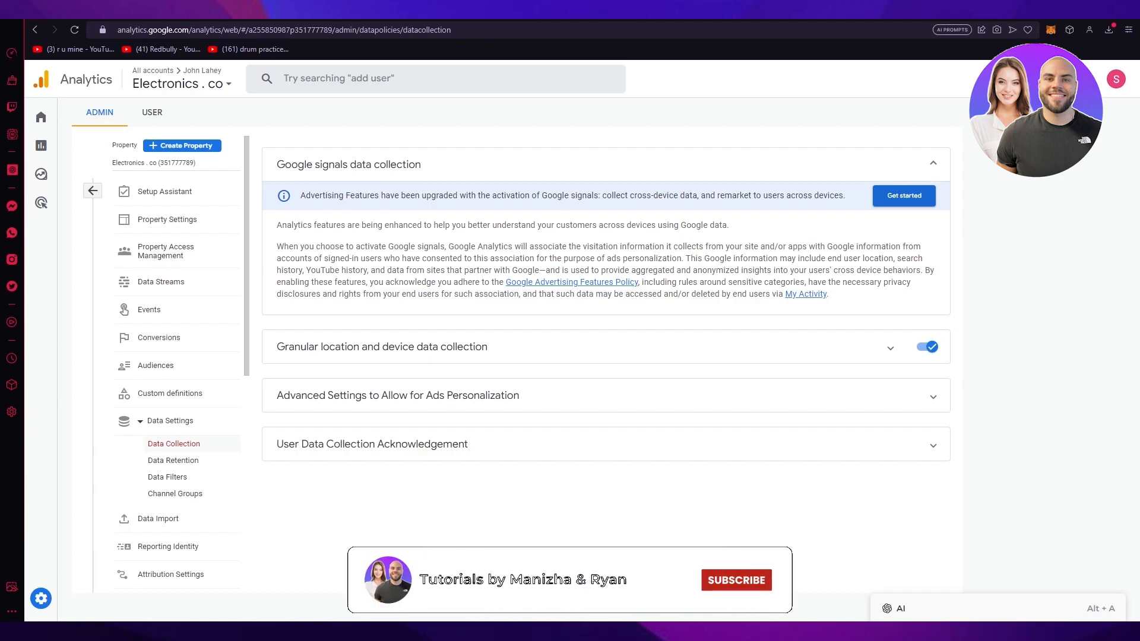
left_click(735, 579)
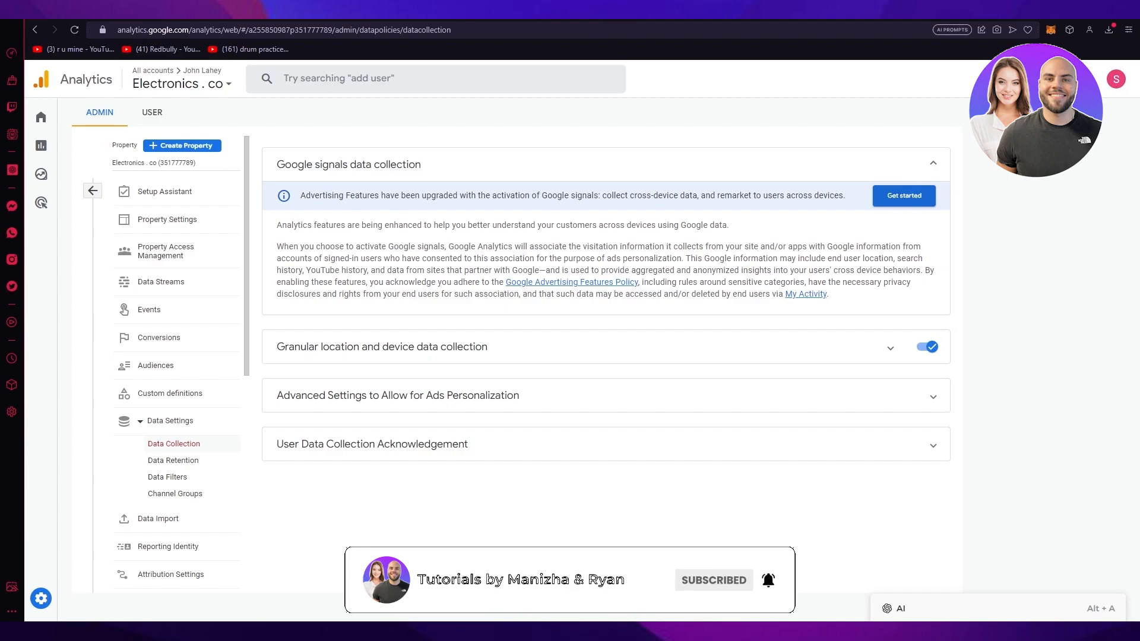